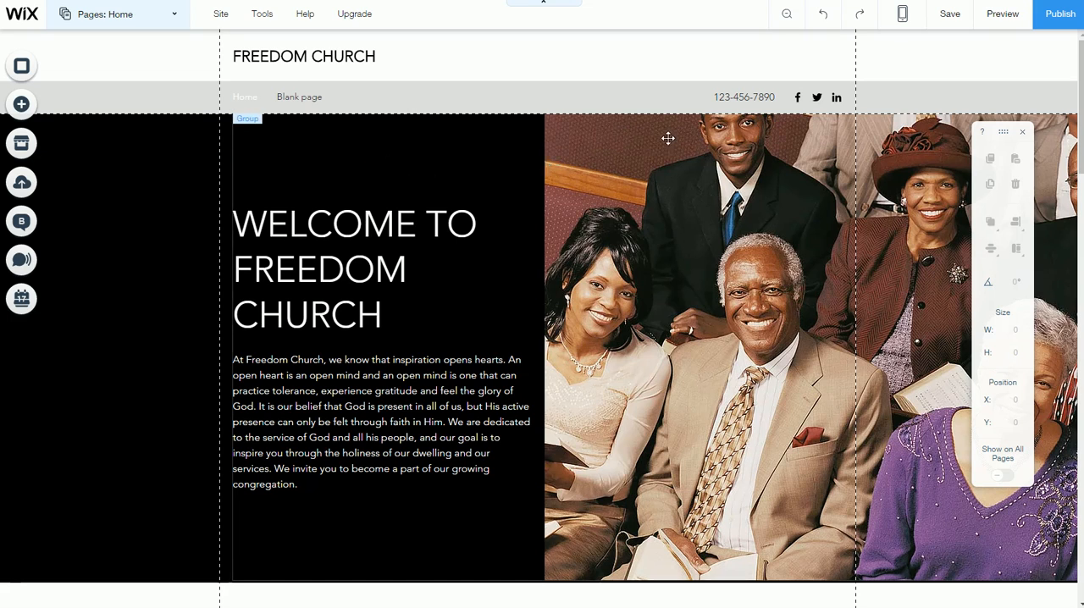
mouse_move(672, 125)
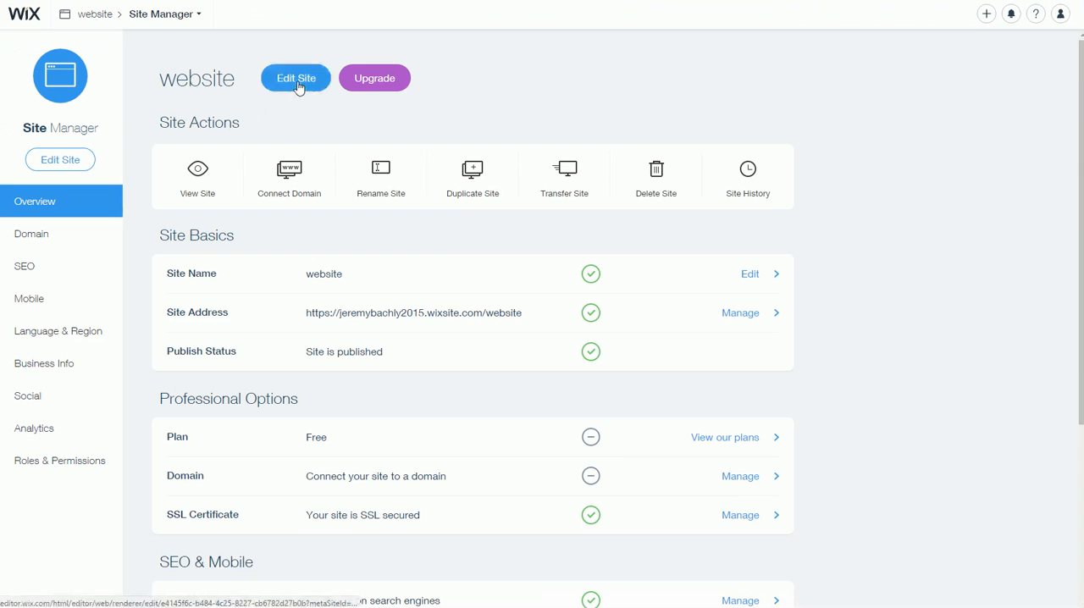
Step: Read the Help Center article on switching to the old Editor and follow its link back
click(296, 78)
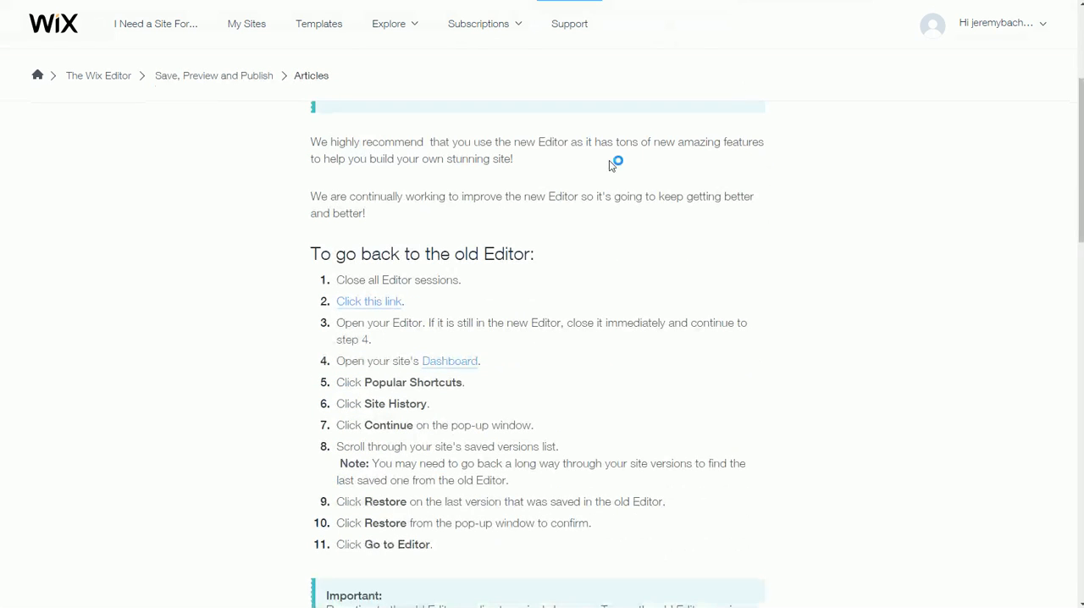
scroll(down, 3)
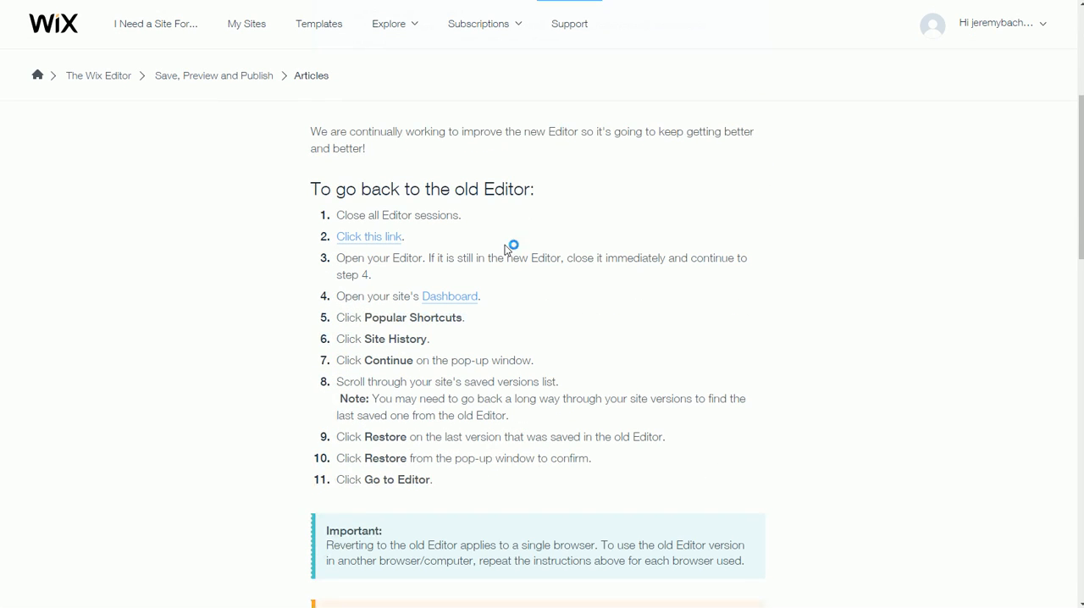
mouse_move(368, 236)
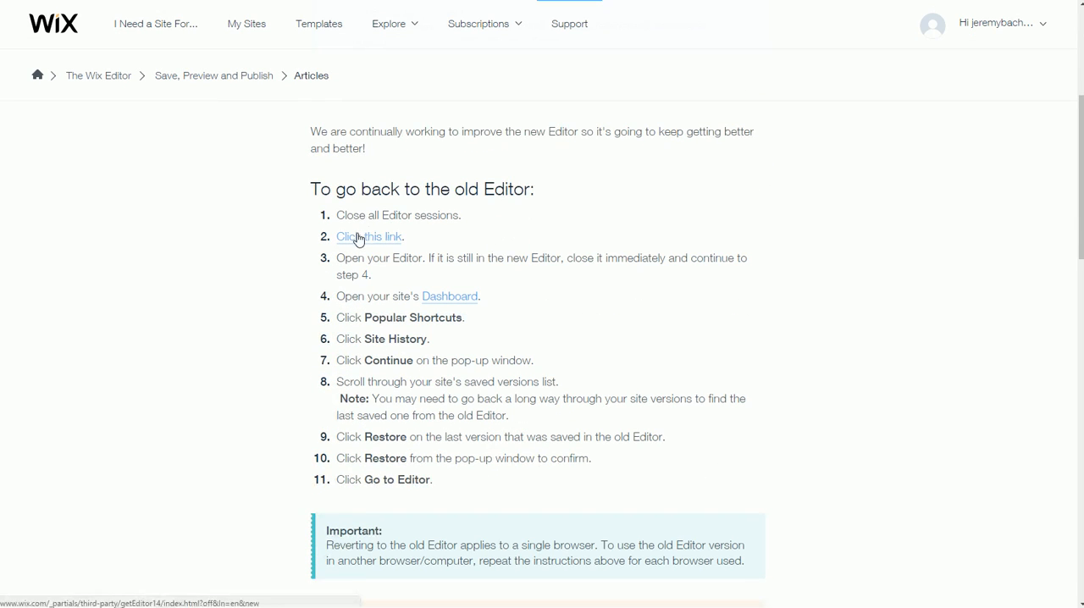
scroll(up, 3)
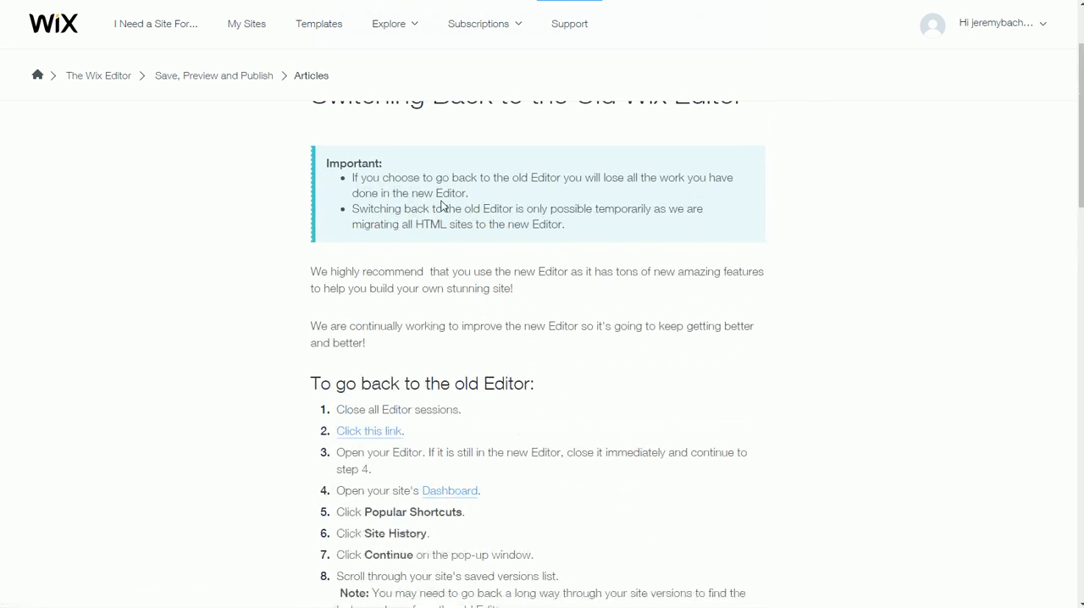
click(368, 430)
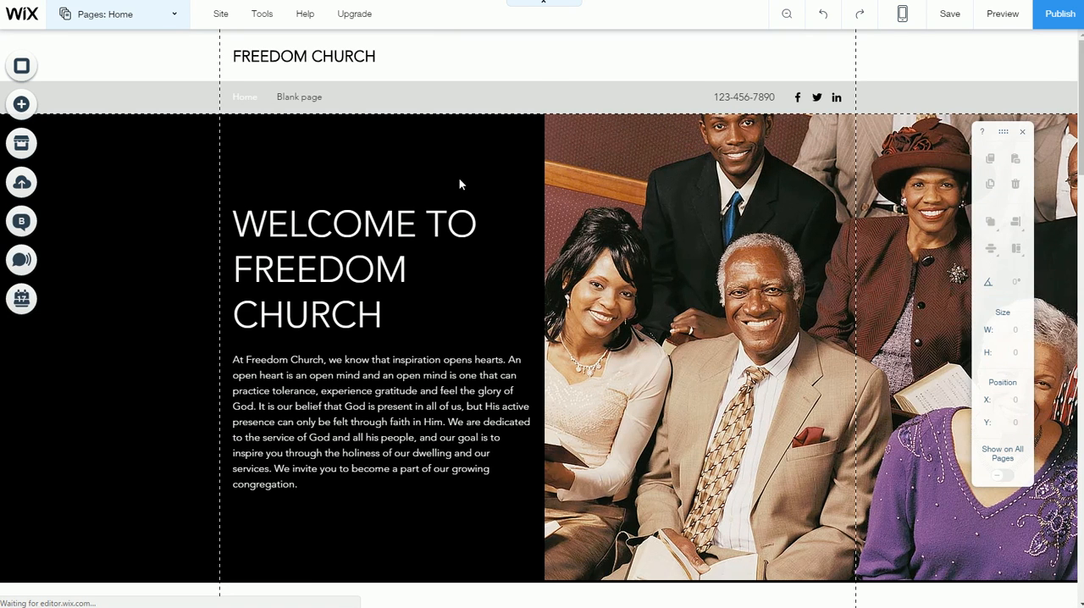
Step: Add a blank classic strip below the welcome section and adjust its height
scroll(down, 3)
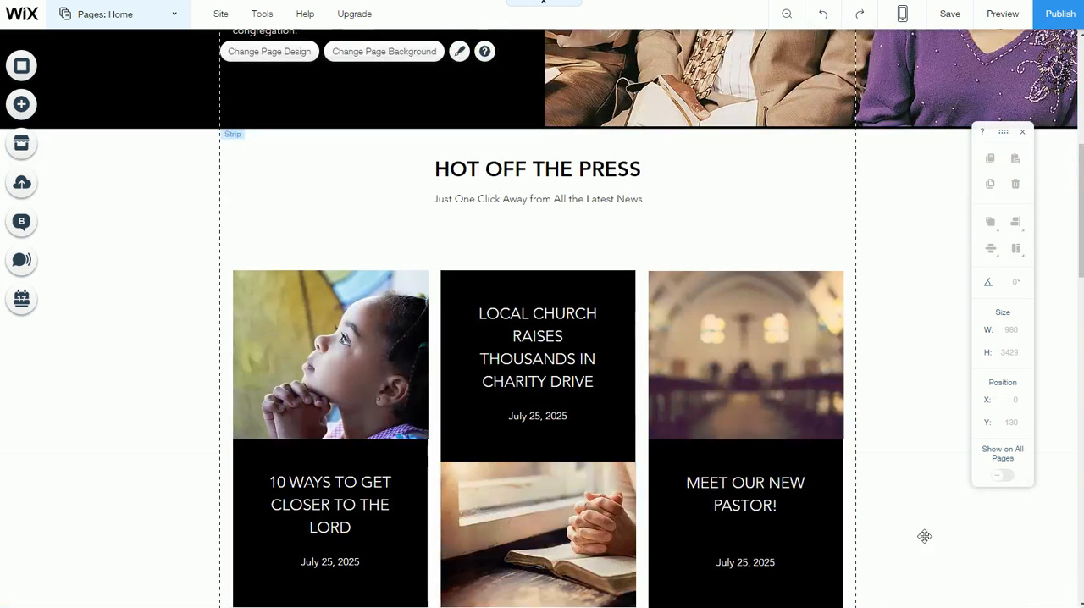
mouse_move(20, 104)
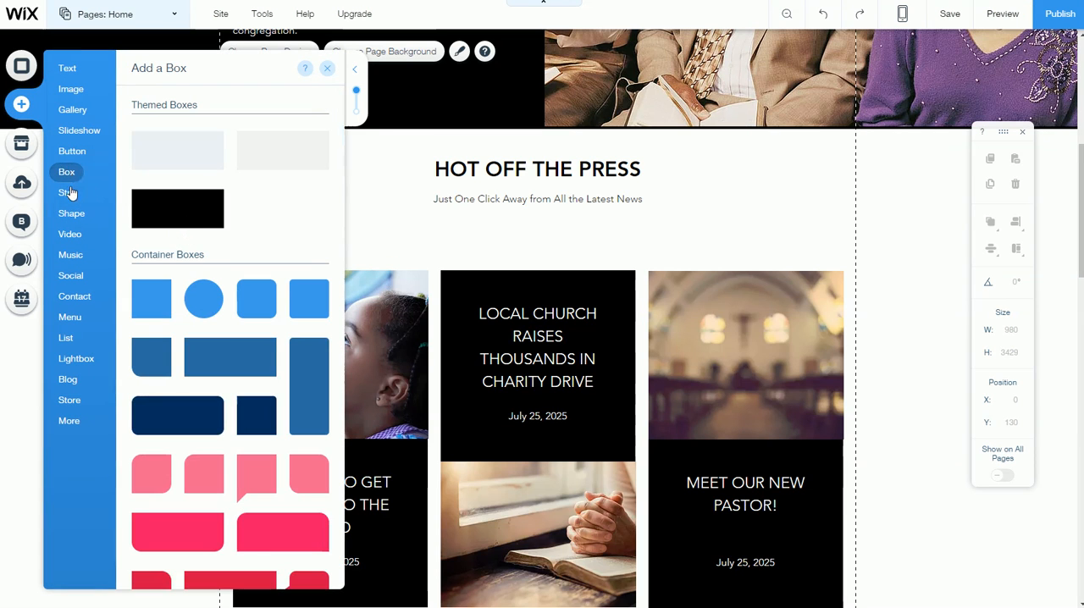
click(67, 192)
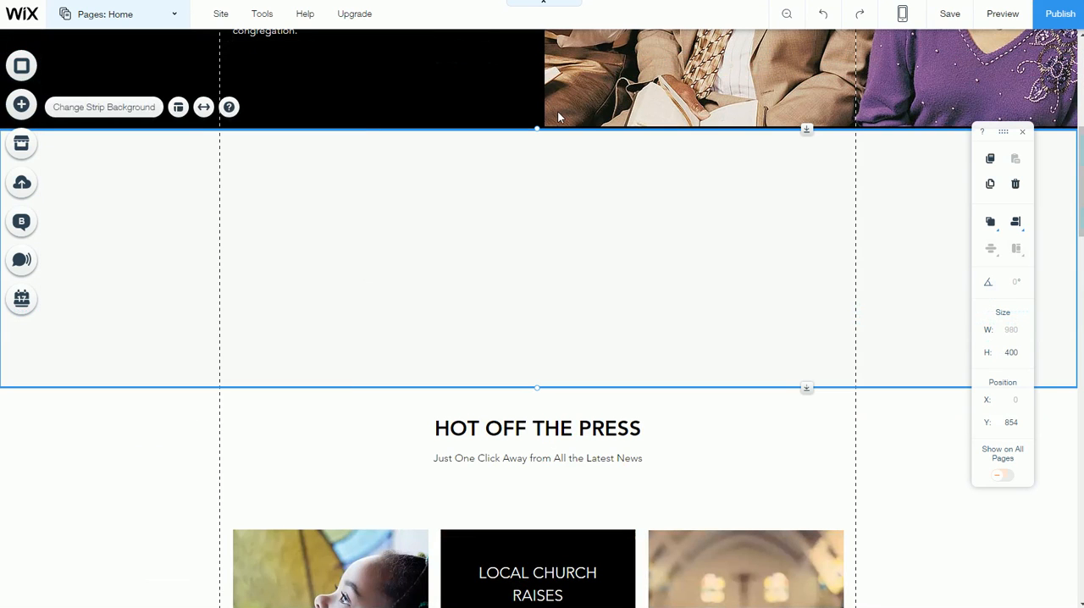
mouse_move(382, 276)
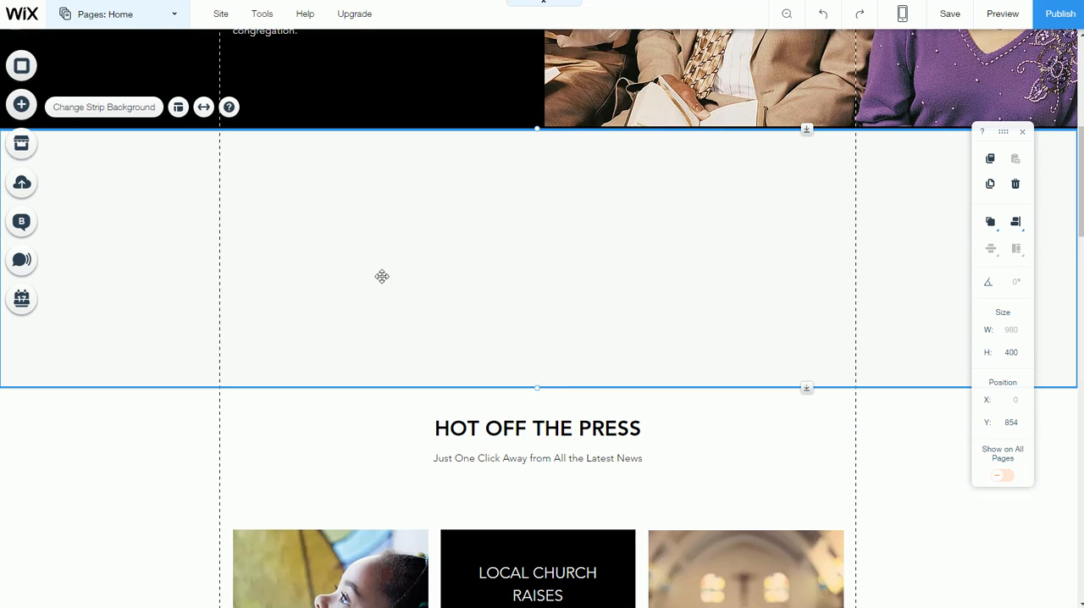
mouse_move(557, 272)
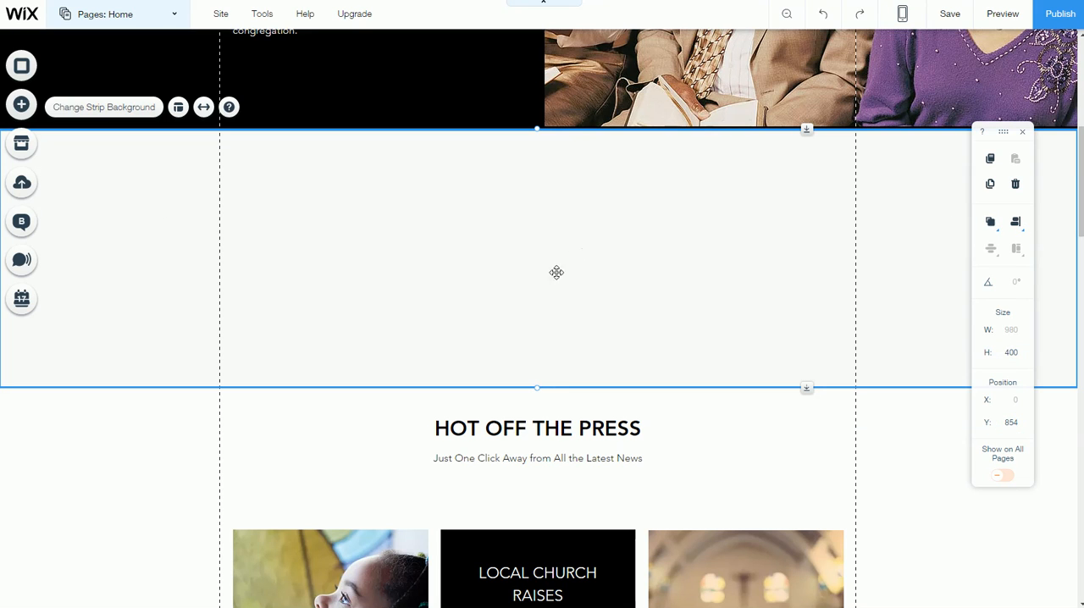
mouse_move(560, 351)
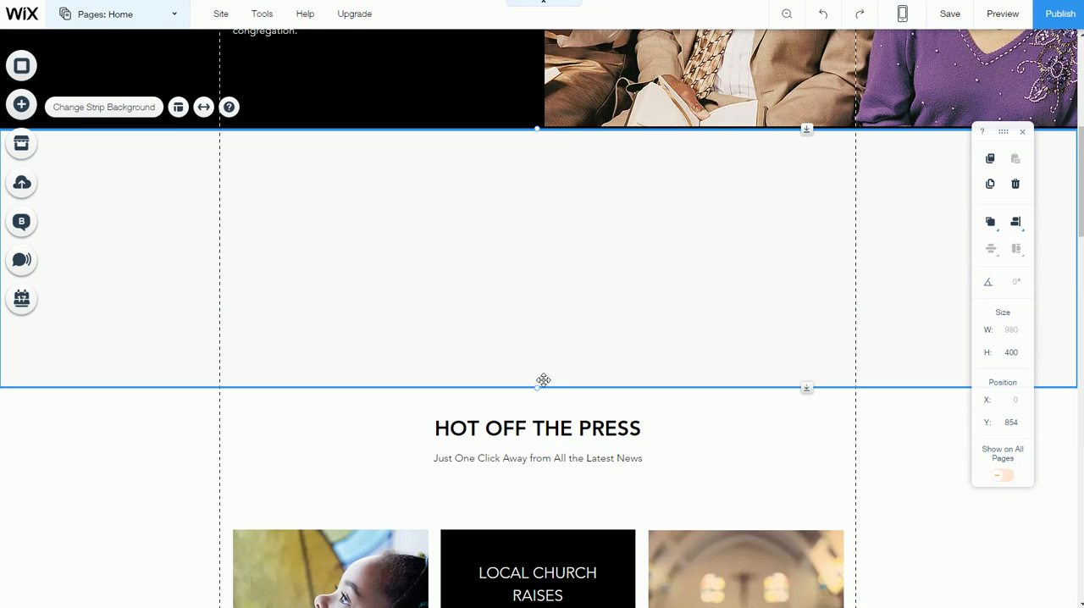
mouse_move(541, 325)
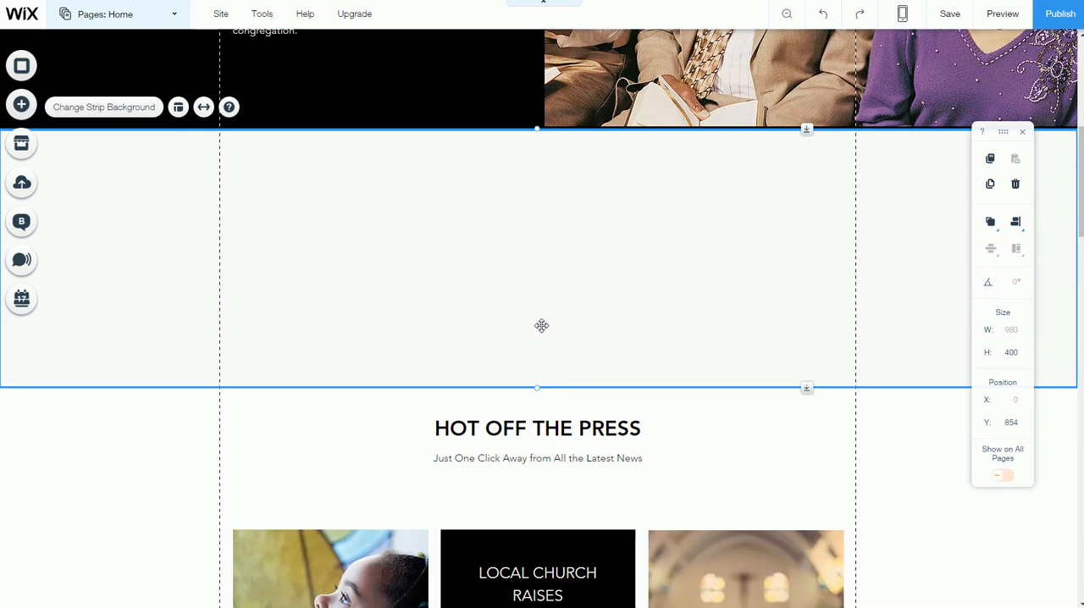
mouse_move(535, 387)
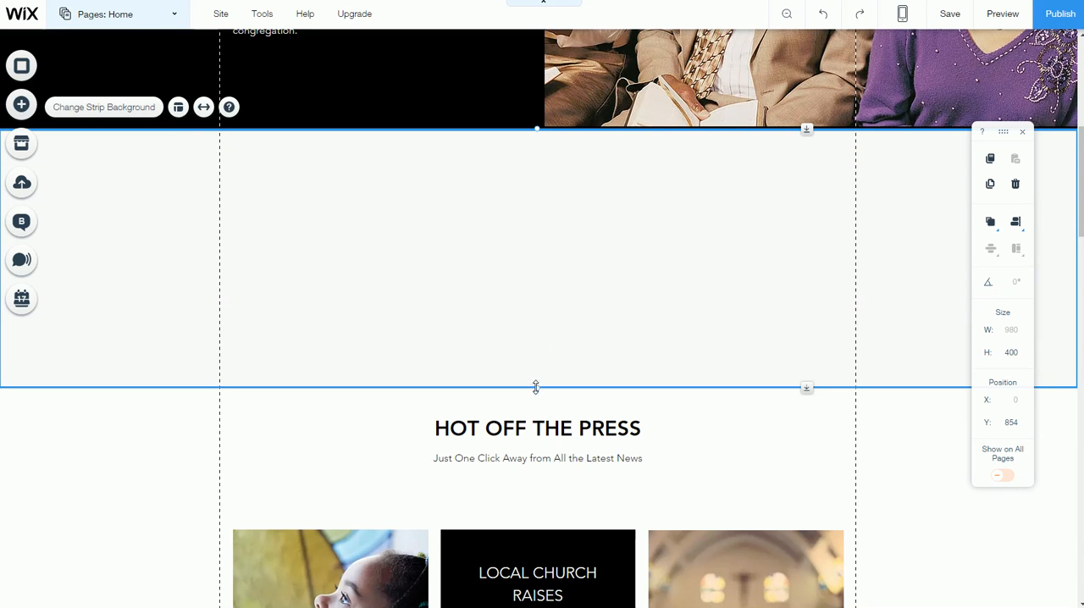
drag(536, 388, 536, 411)
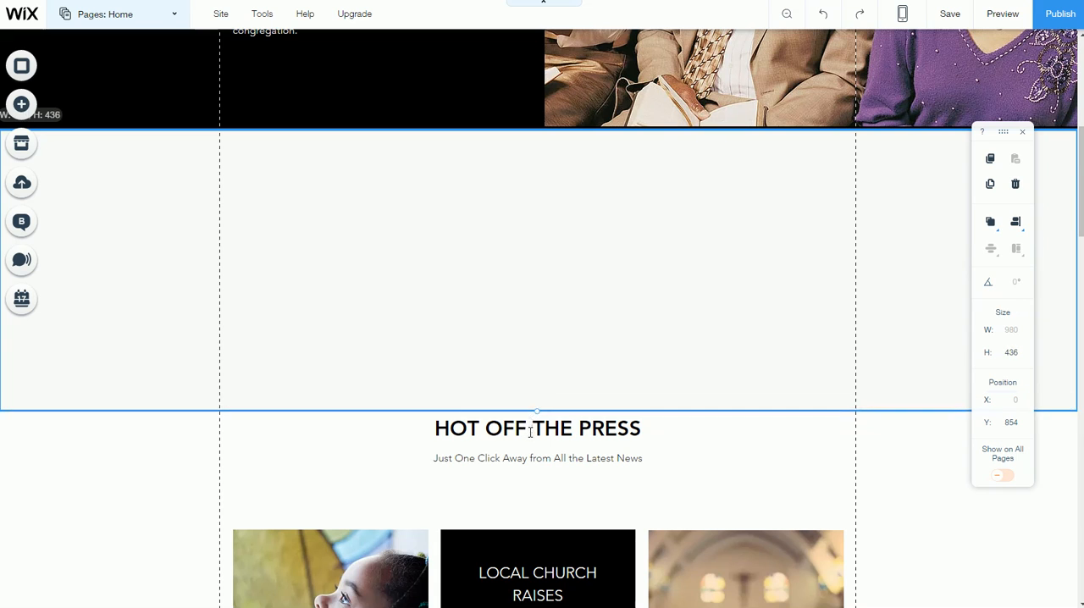
drag(536, 412, 536, 424)
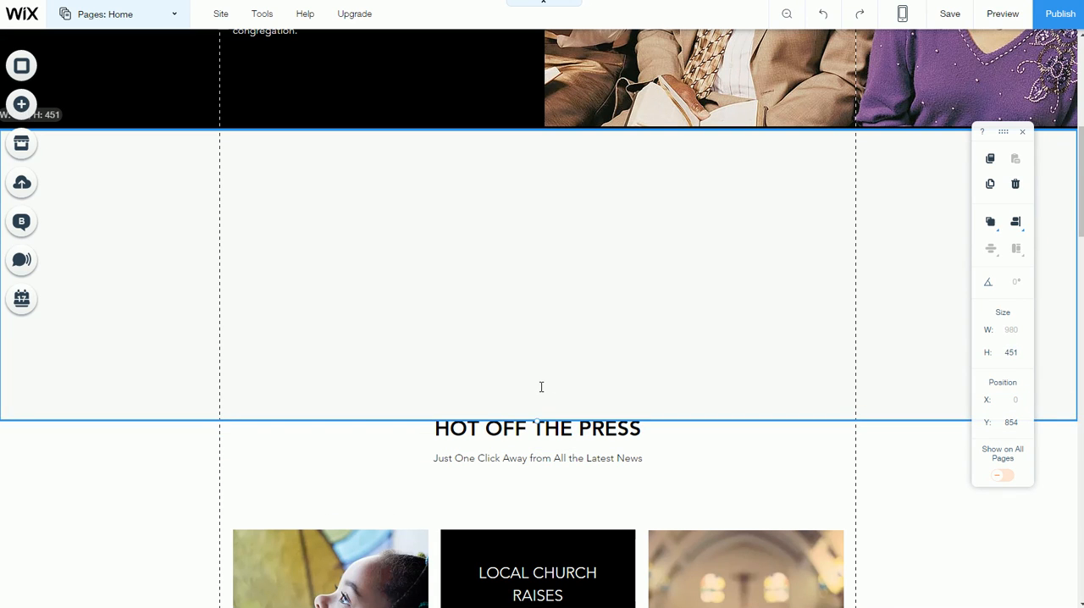
drag(536, 415, 537, 374)
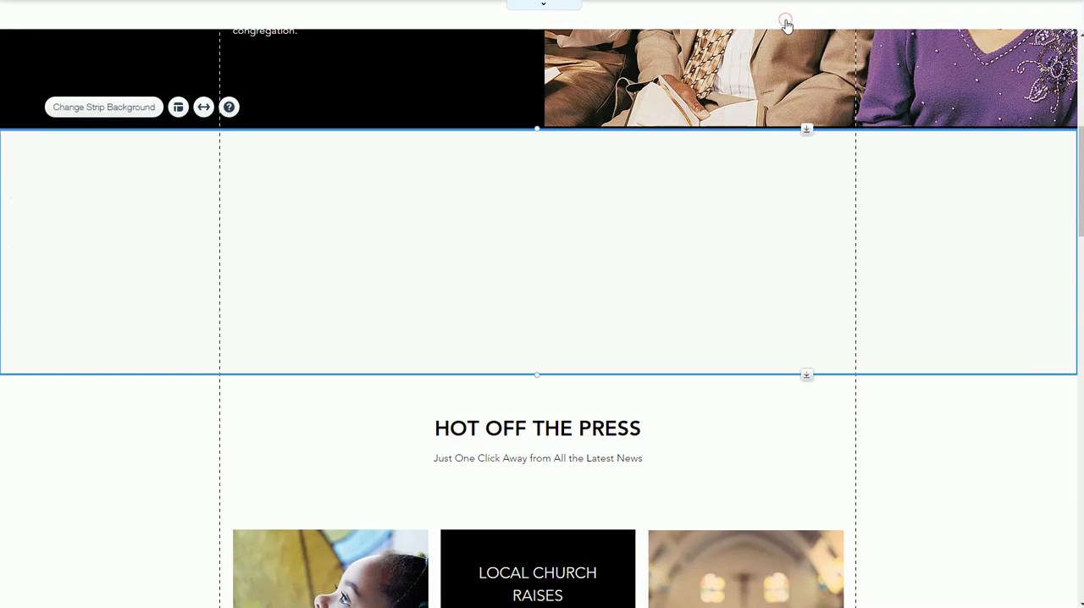
Step: In zoom-out view, select the new strip and add space above Hot Off the Press
click(785, 21)
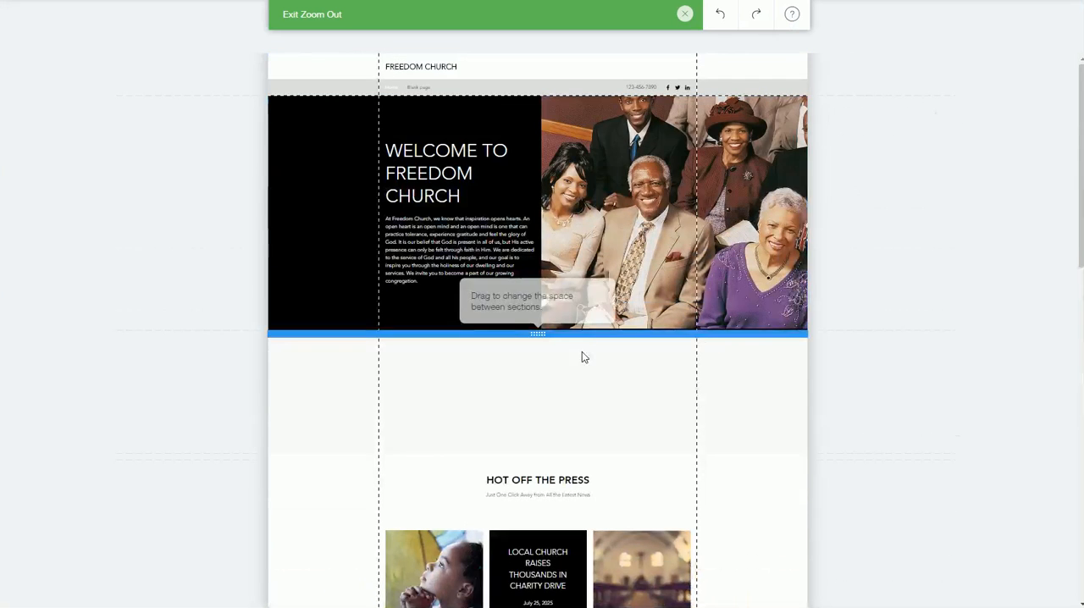
click(538, 392)
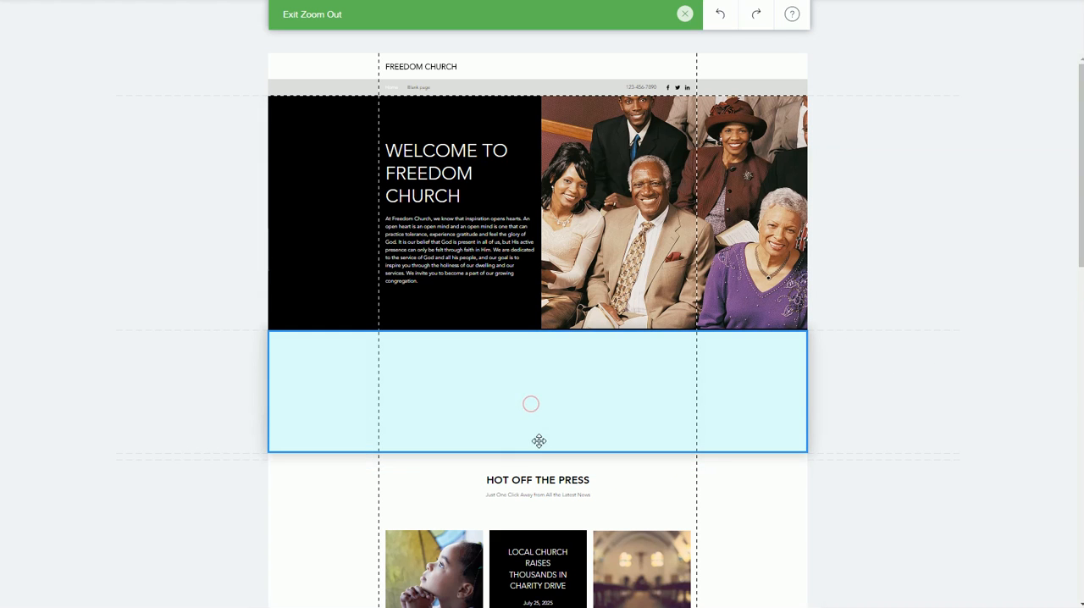
click(533, 391)
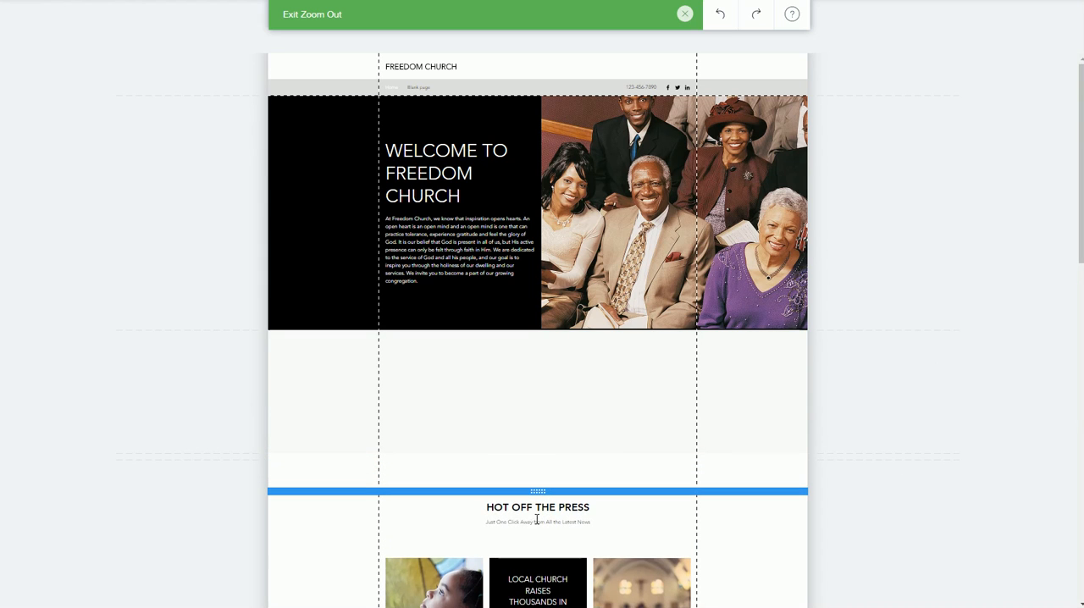
scroll(down, 3)
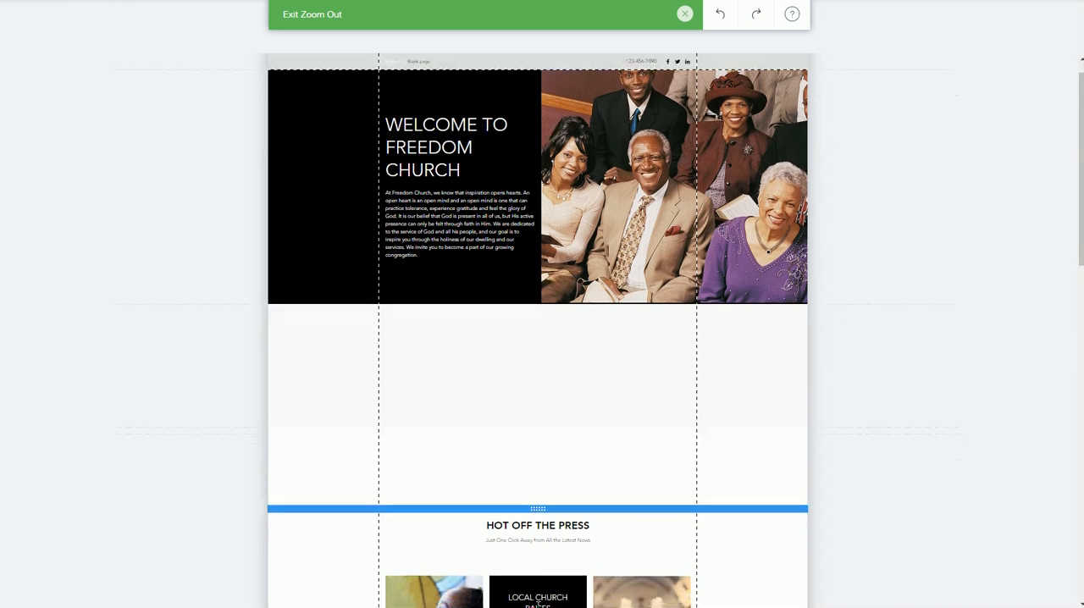
scroll(down, 3)
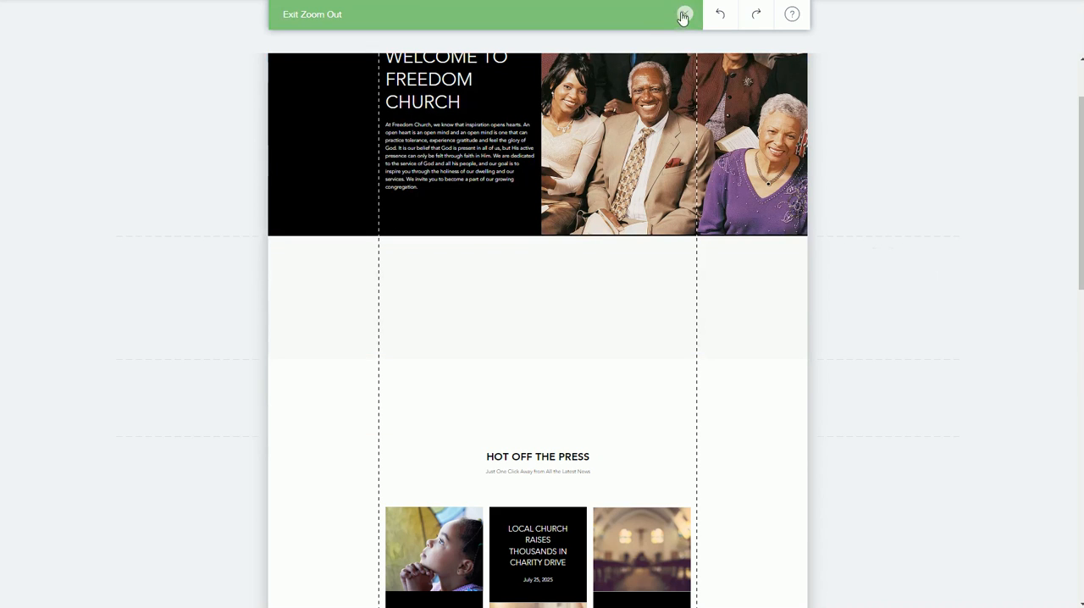
click(683, 14)
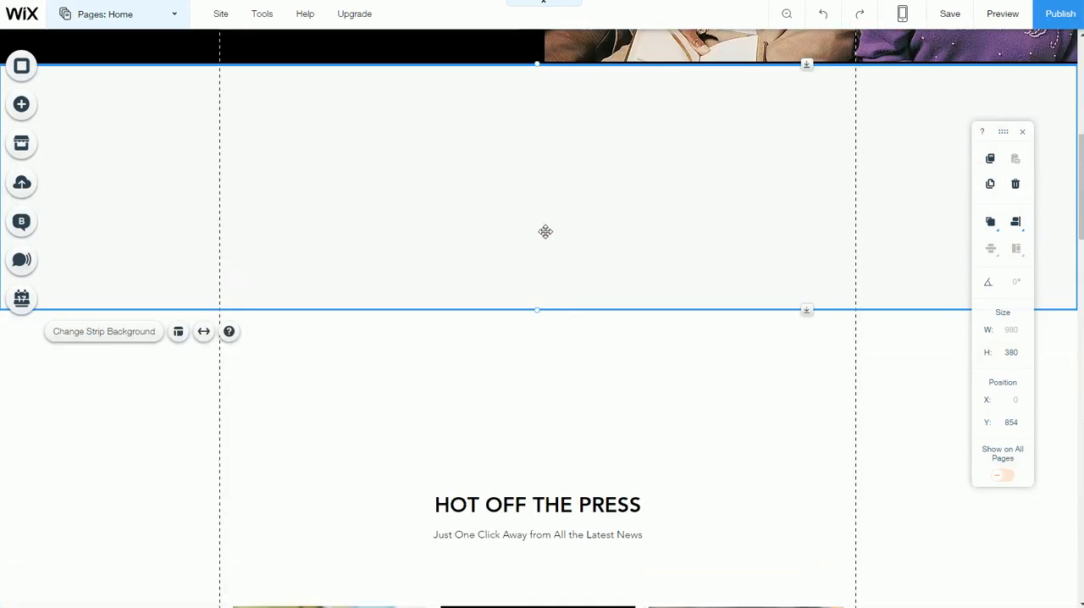
Step: Make the blank strip much taller and add an HTML Code element from More
drag(537, 309, 537, 312)
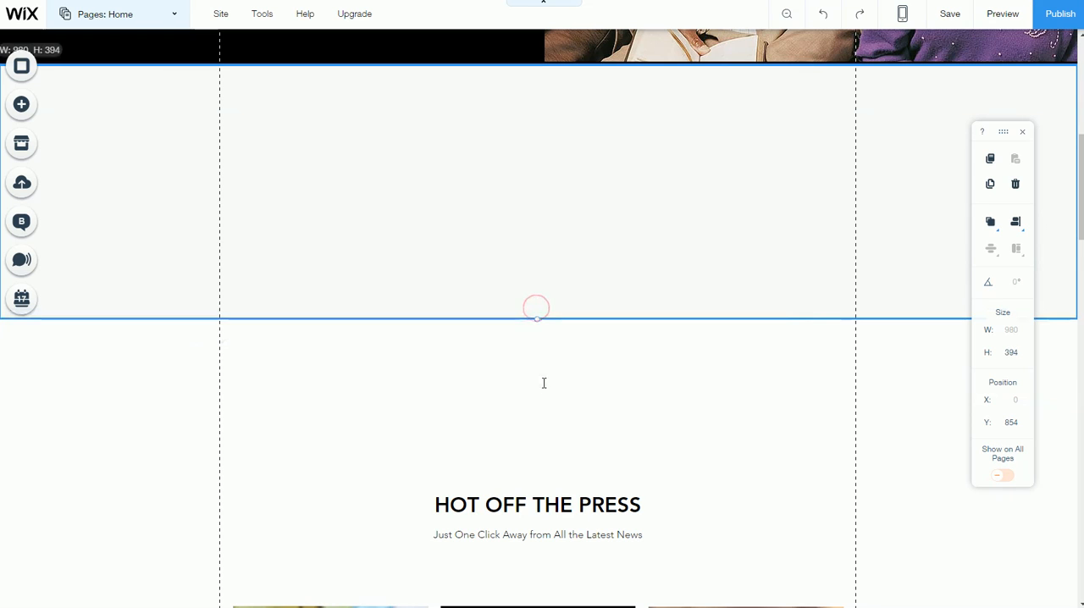
drag(536, 315, 536, 464)
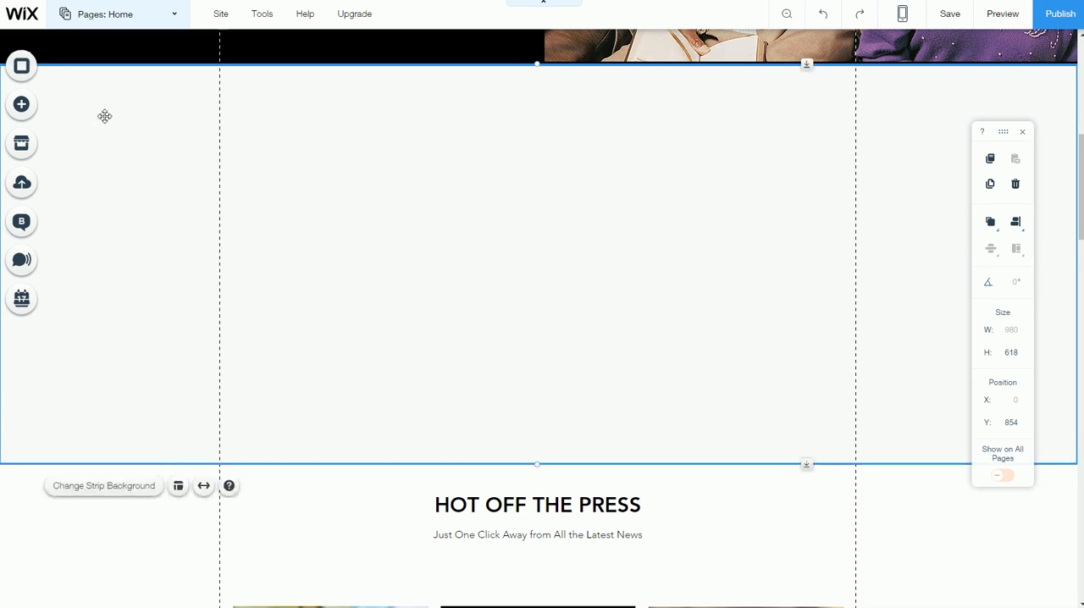
click(21, 104)
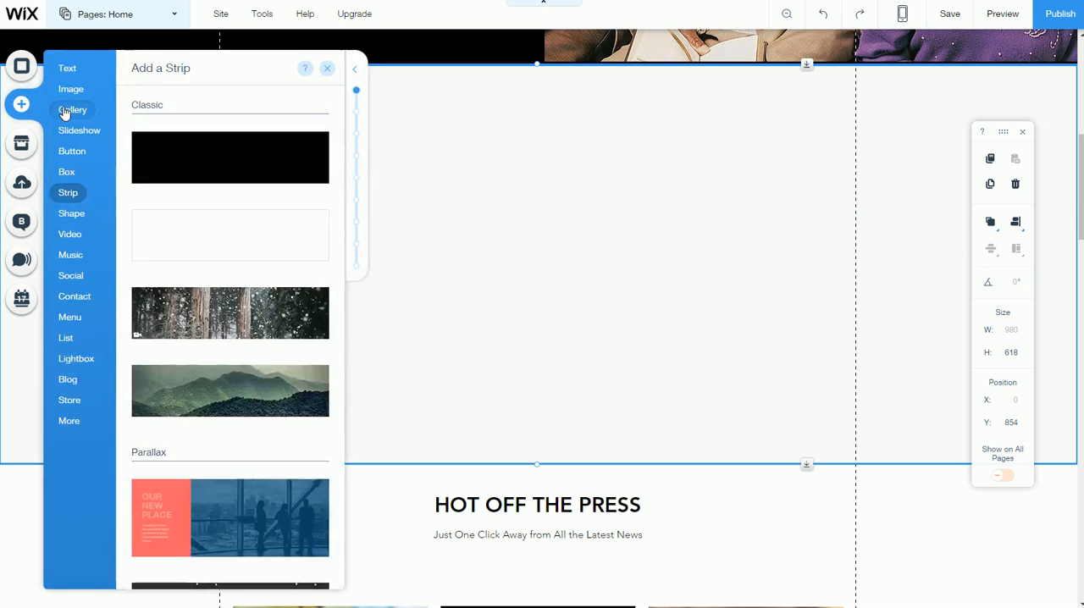
click(68, 421)
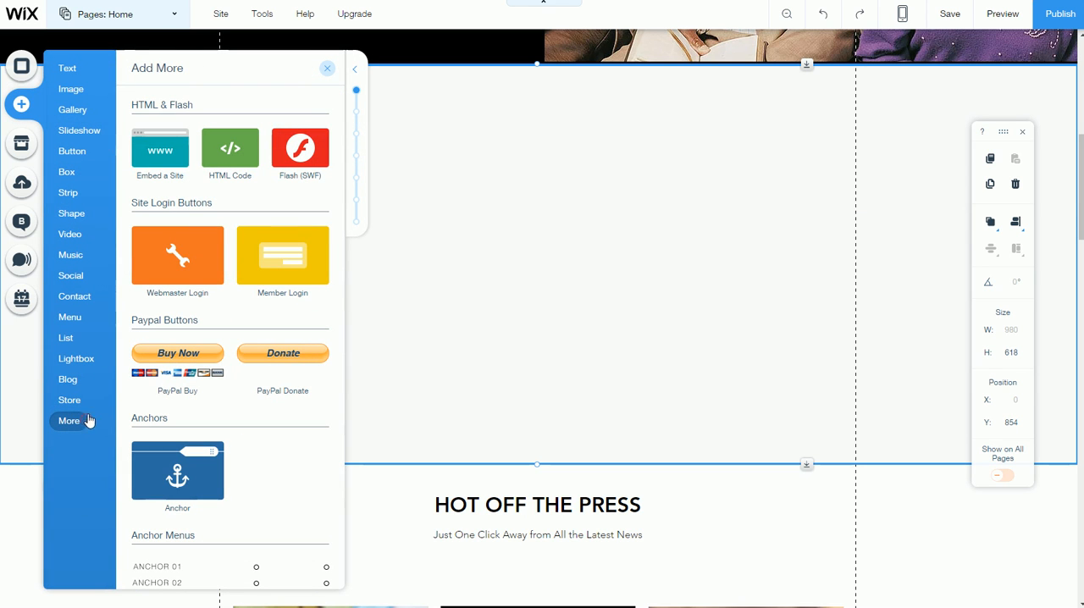
mouse_move(230, 148)
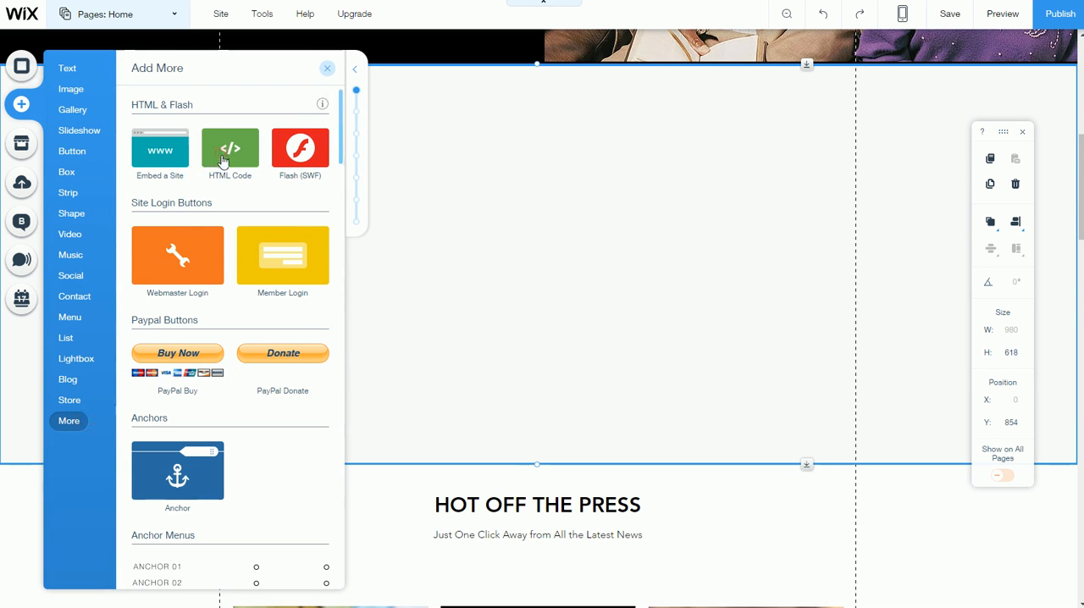
click(230, 148)
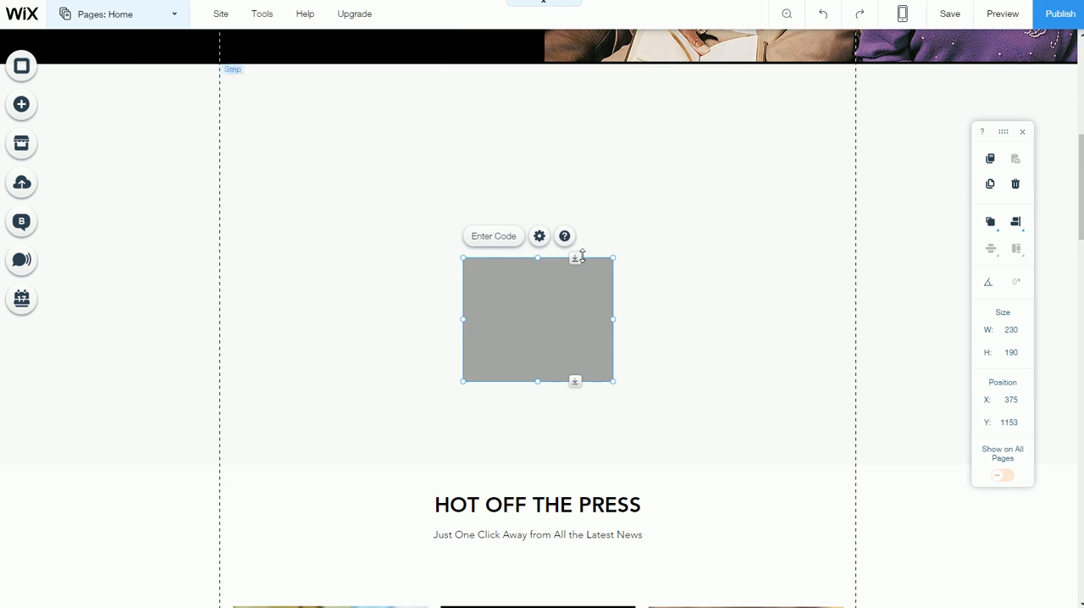
Step: Drag the HTML embed box into the strip and settle it near the middle
drag(536, 320, 529, 244)
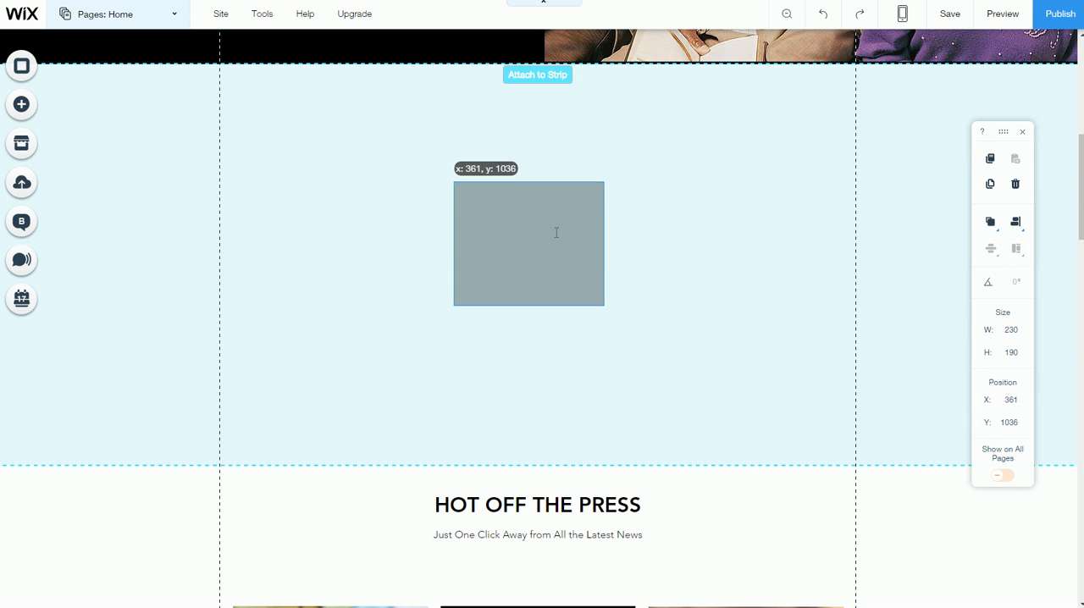
drag(557, 244, 531, 218)
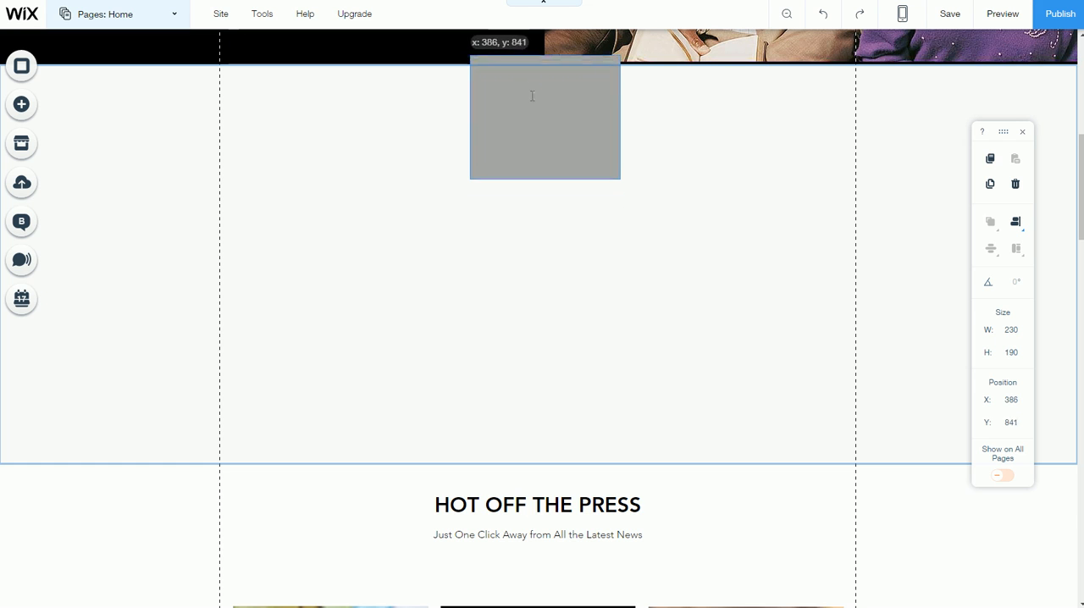
drag(545, 118, 537, 394)
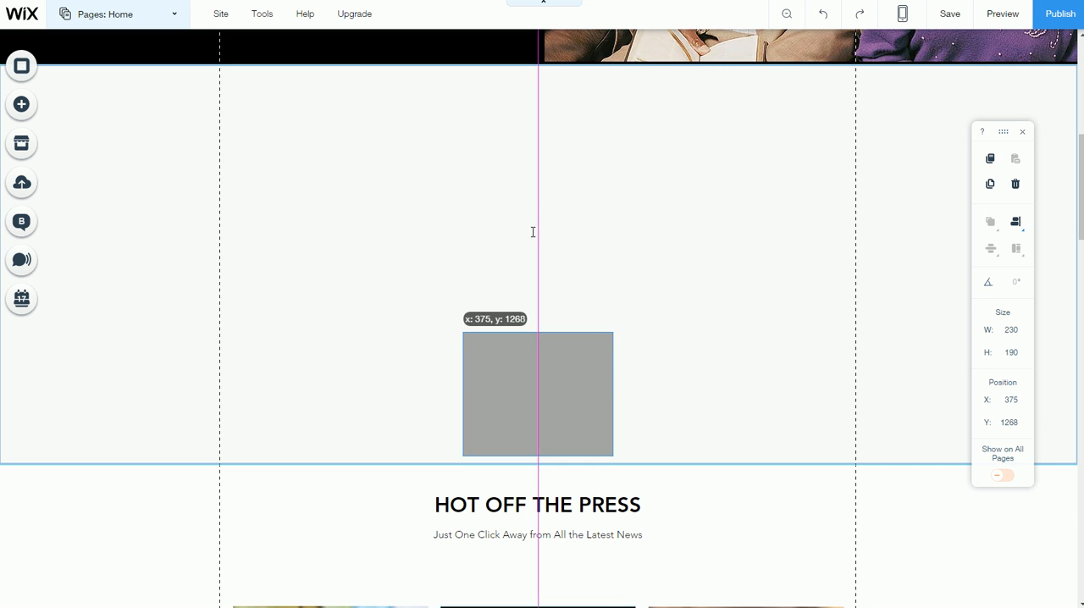
drag(537, 393, 542, 249)
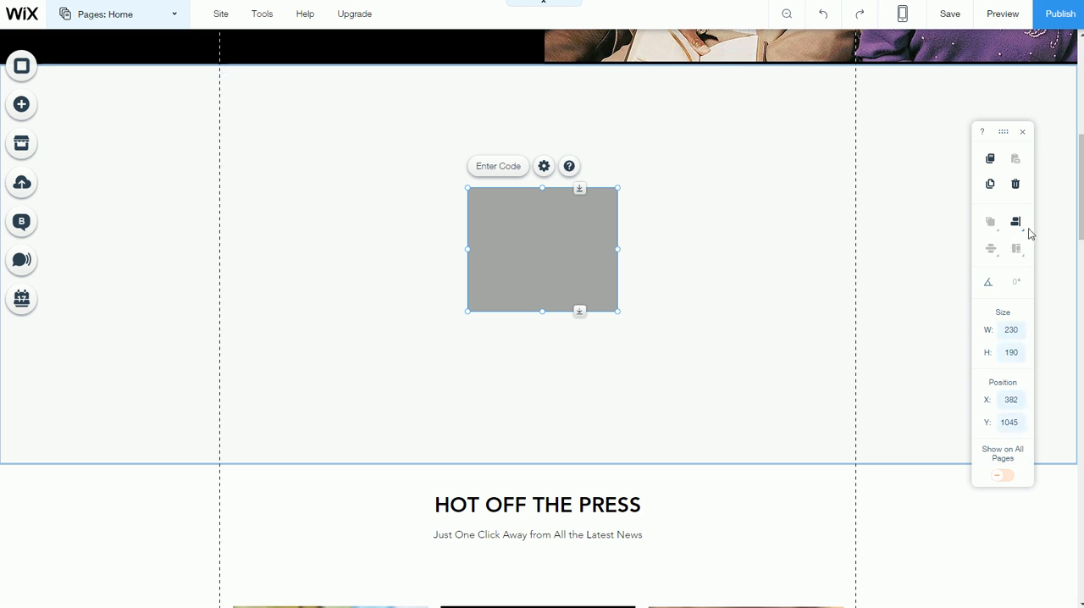
Step: Centre the embed box horizontally, enlarge it to 611 by 535, then centre it vertically
click(1016, 222)
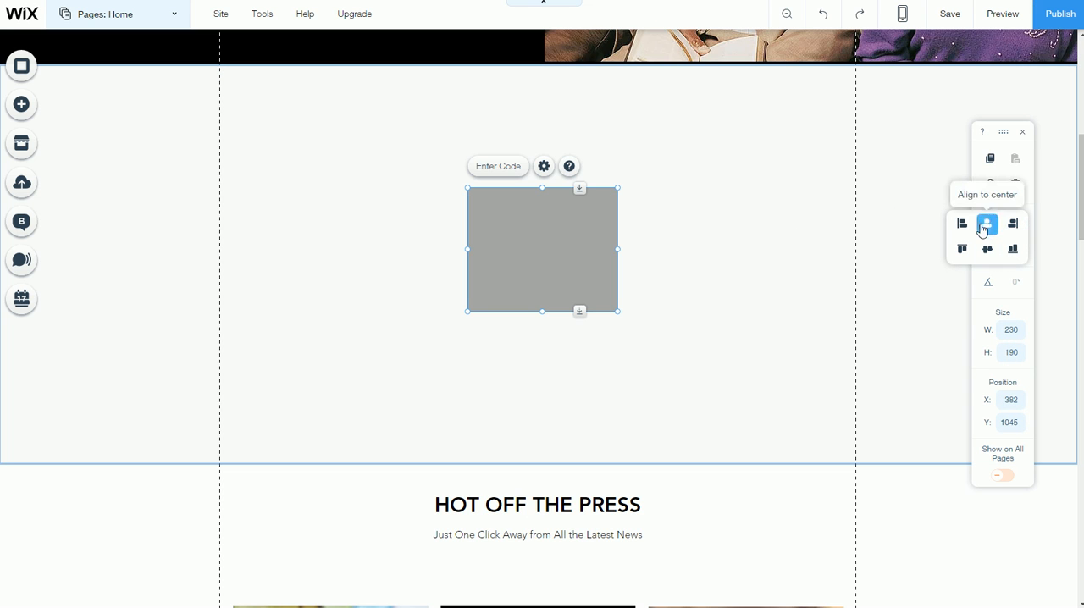
click(986, 223)
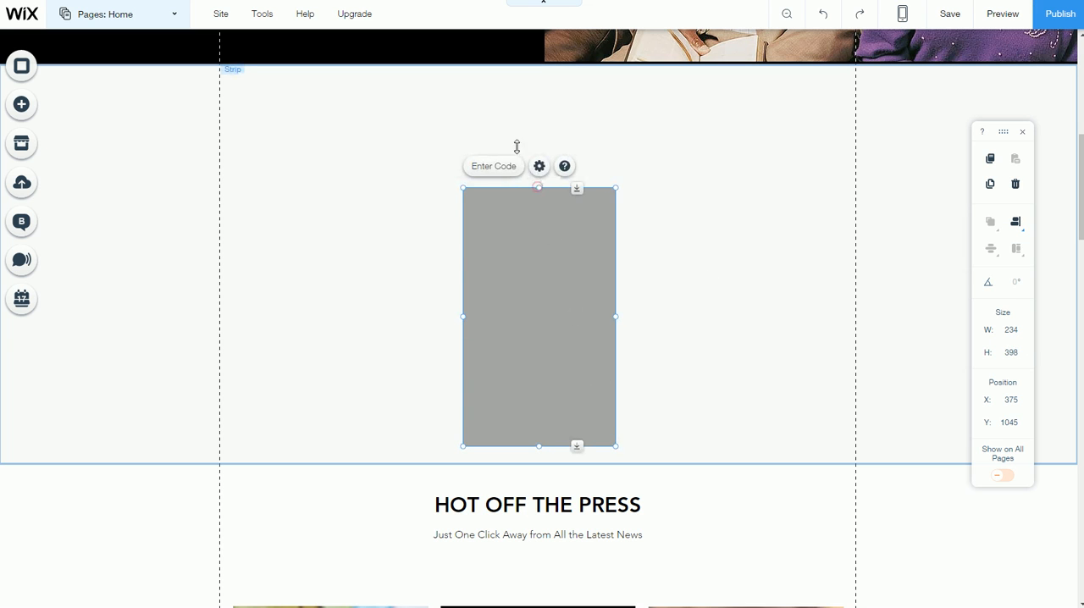
drag(537, 188, 537, 102)
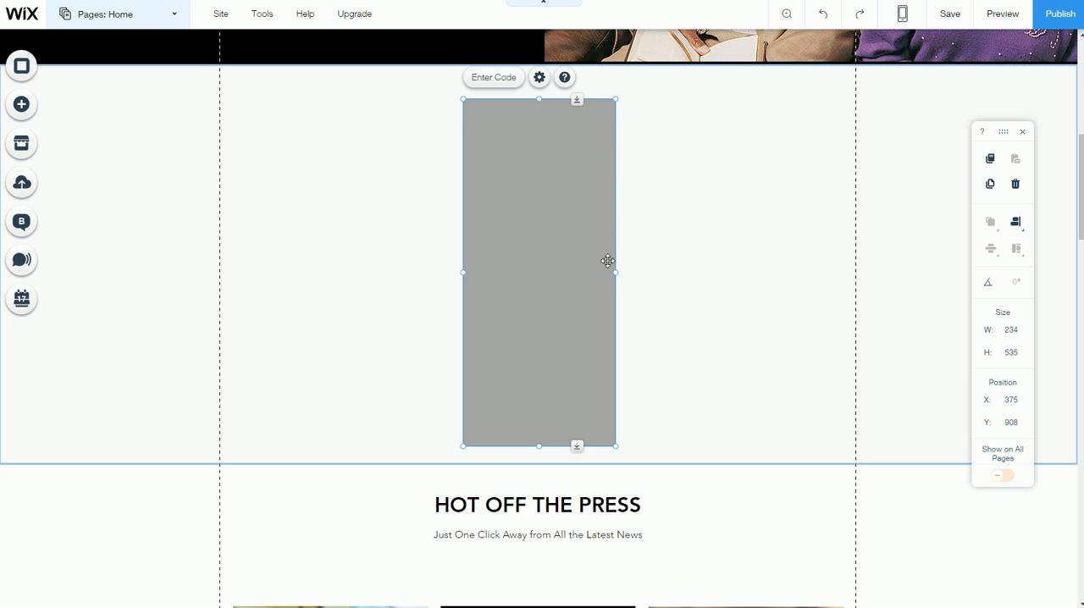
drag(616, 272, 735, 271)
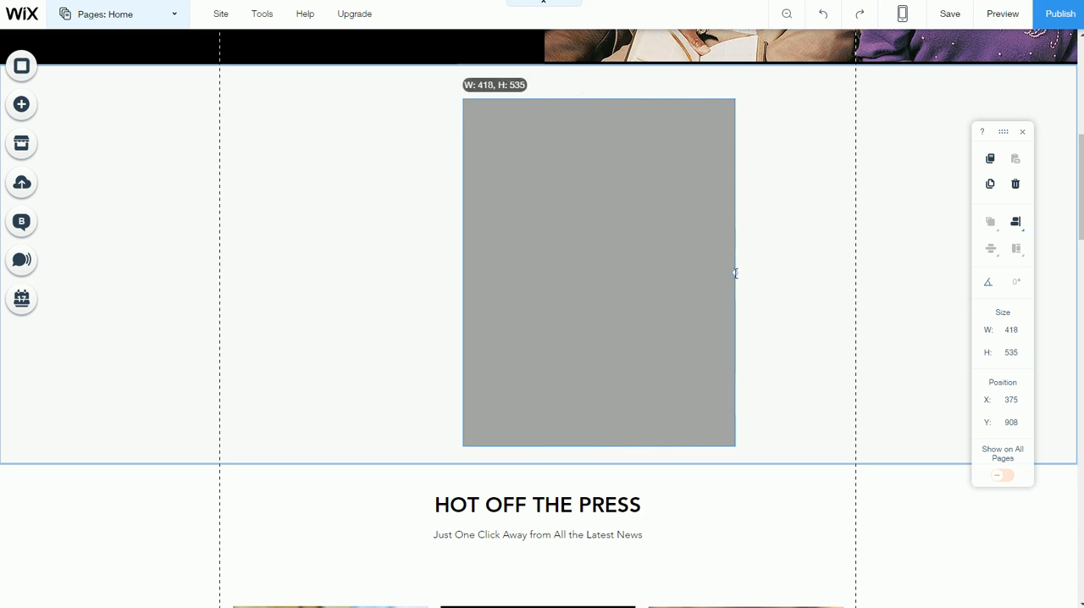
click(599, 271)
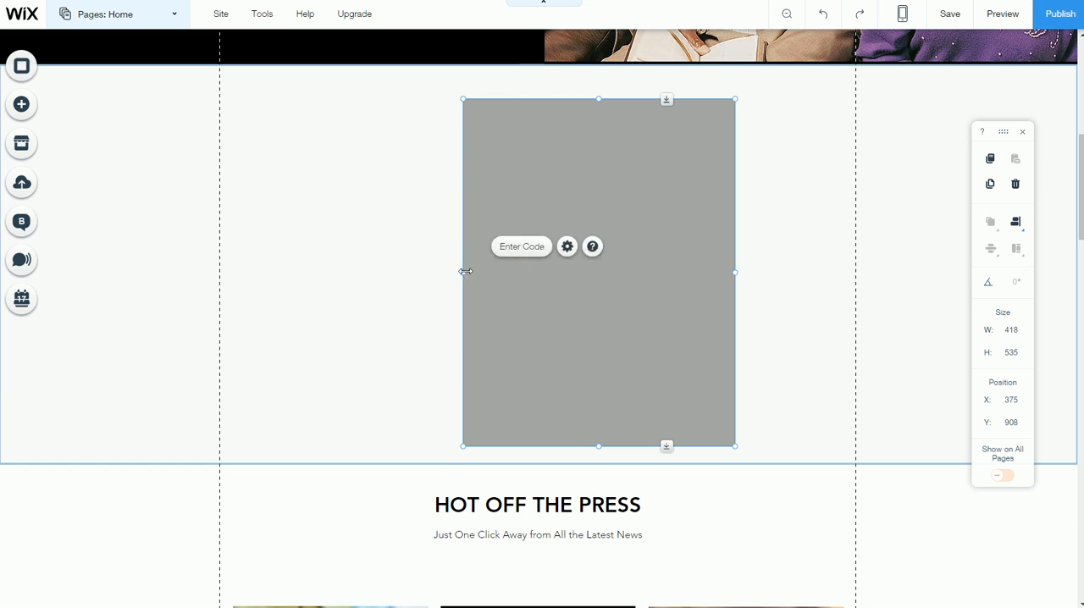
drag(464, 272, 368, 272)
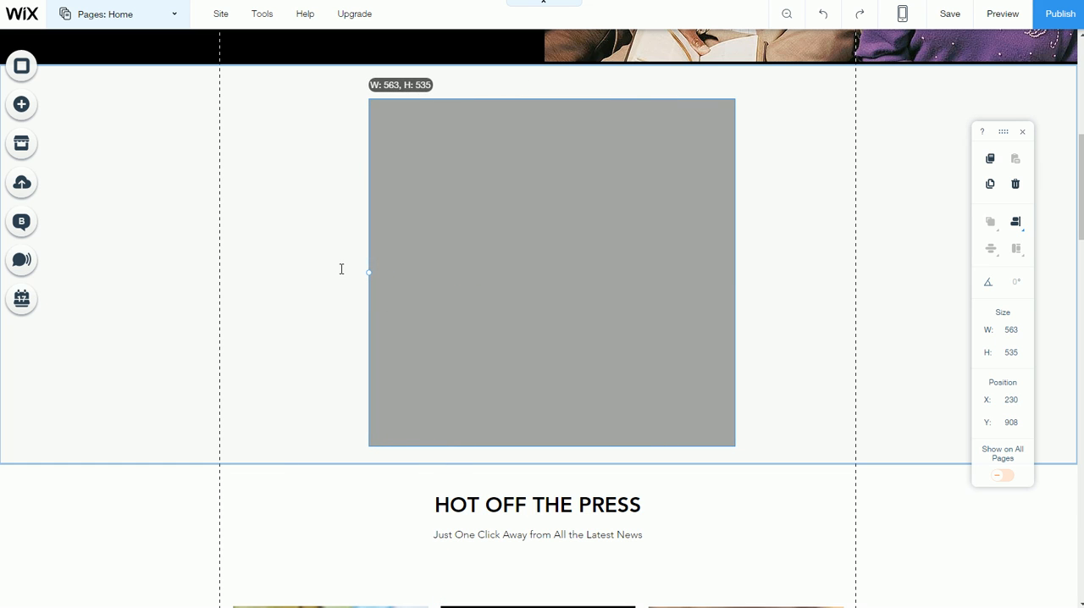
click(1015, 222)
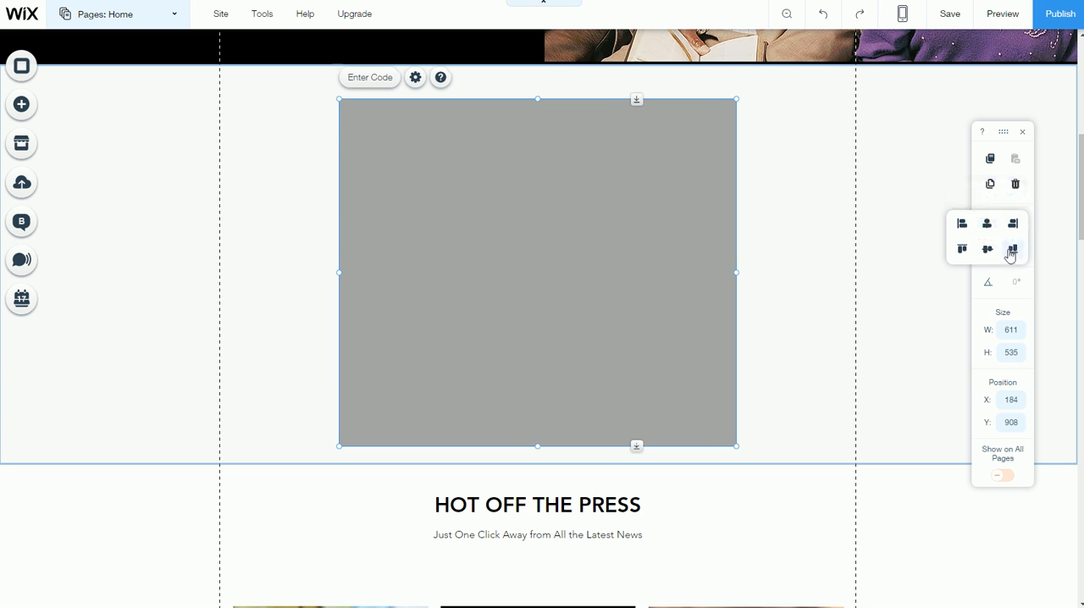
mouse_move(988, 249)
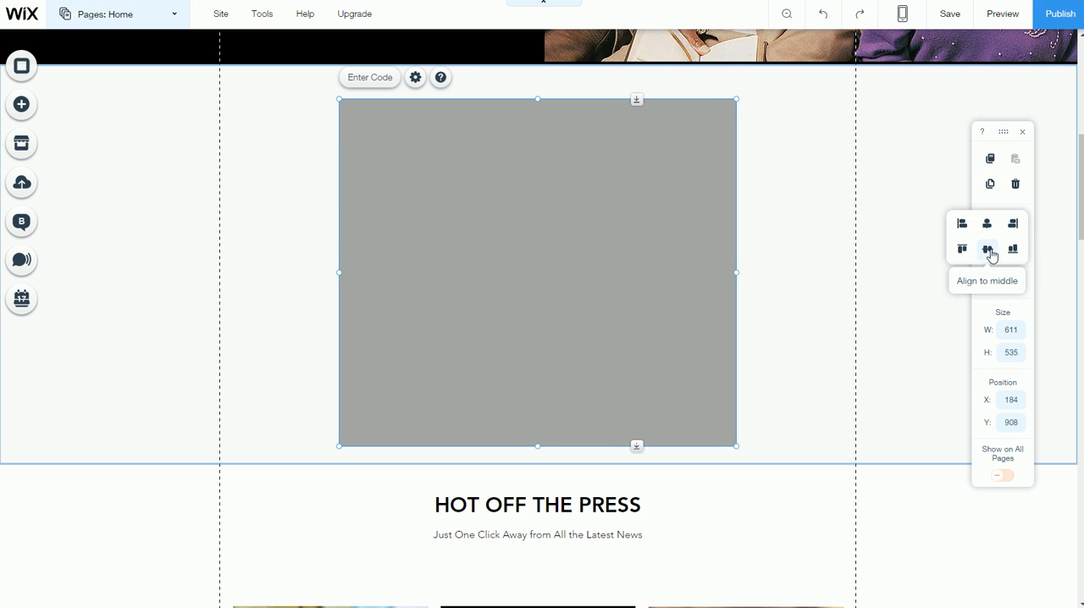
click(987, 249)
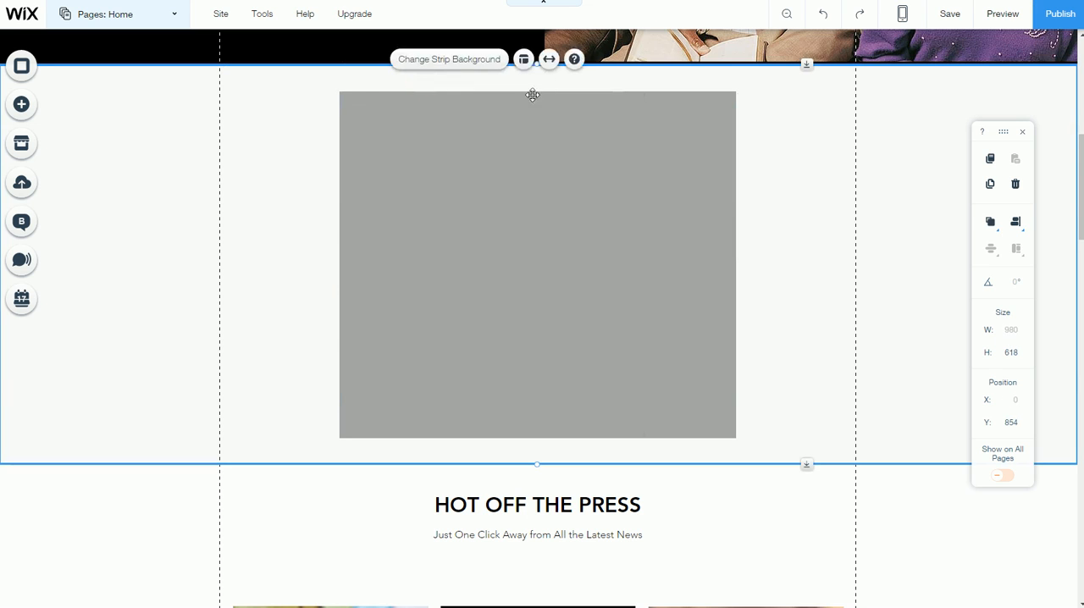
mouse_move(188, 111)
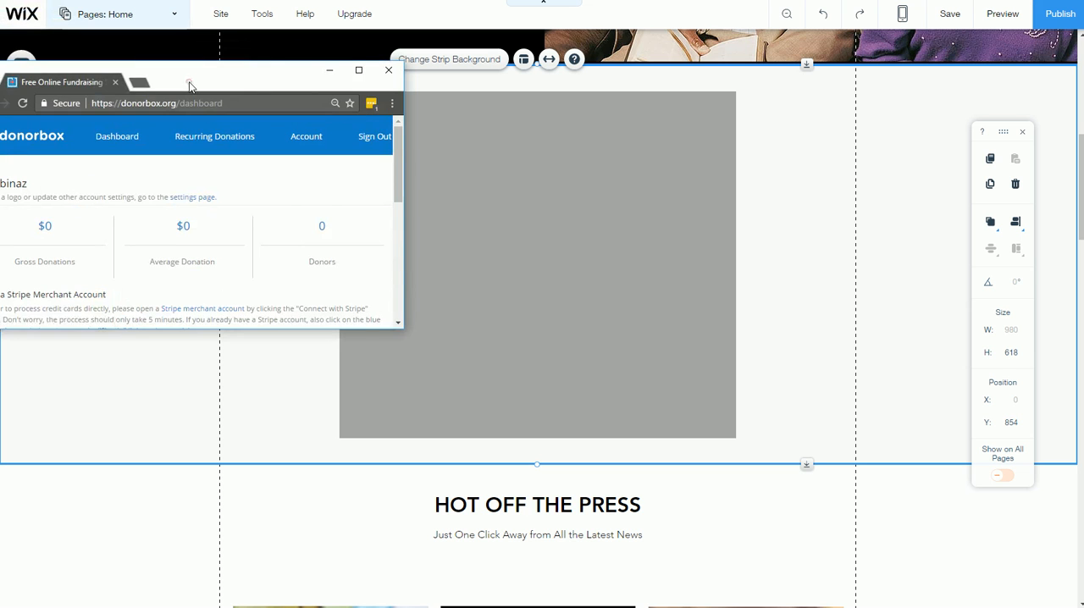
Step: Maximize the Donorbox dashboard and bring up the Test campaign's embed form code
click(359, 70)
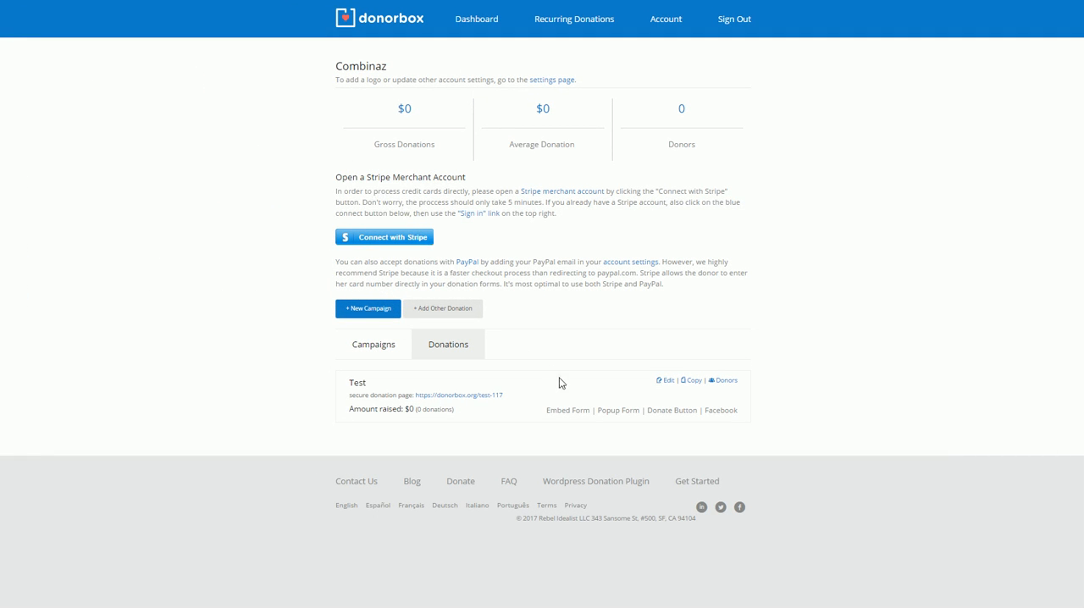
mouse_move(567, 411)
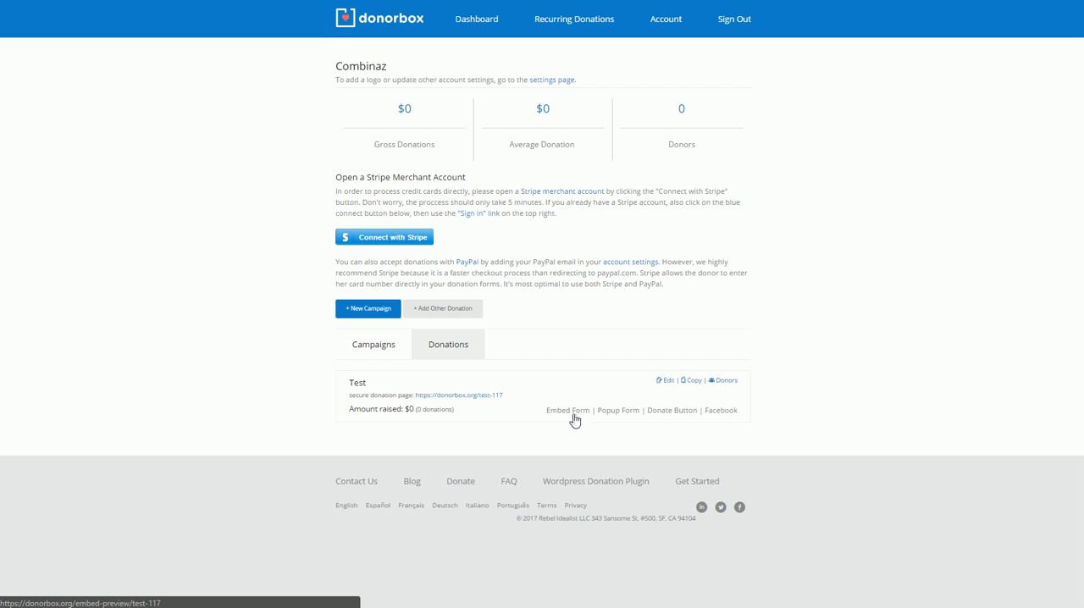
click(568, 410)
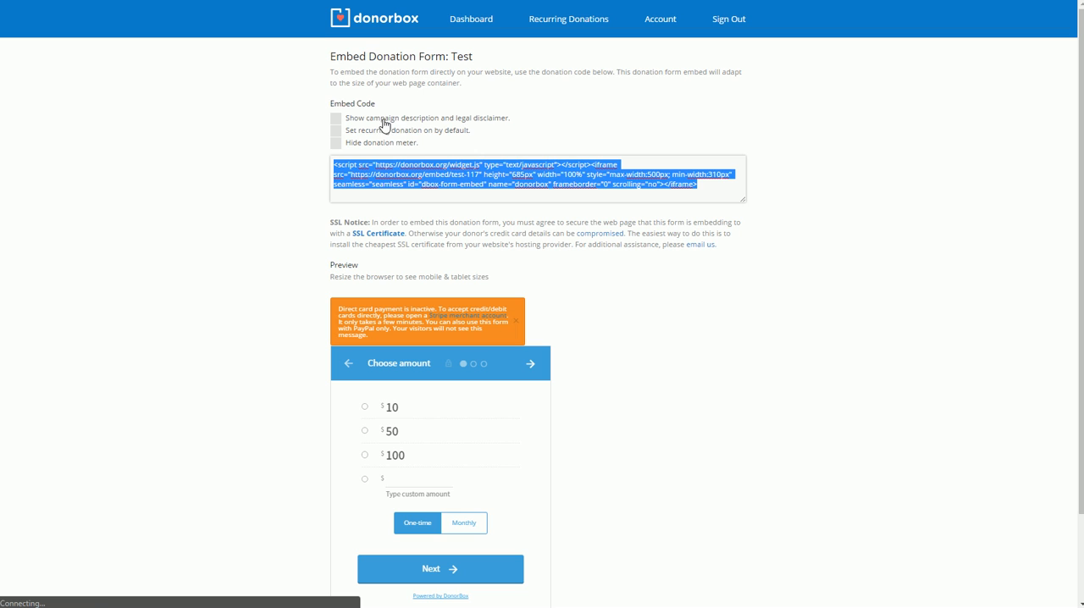
mouse_move(913, 6)
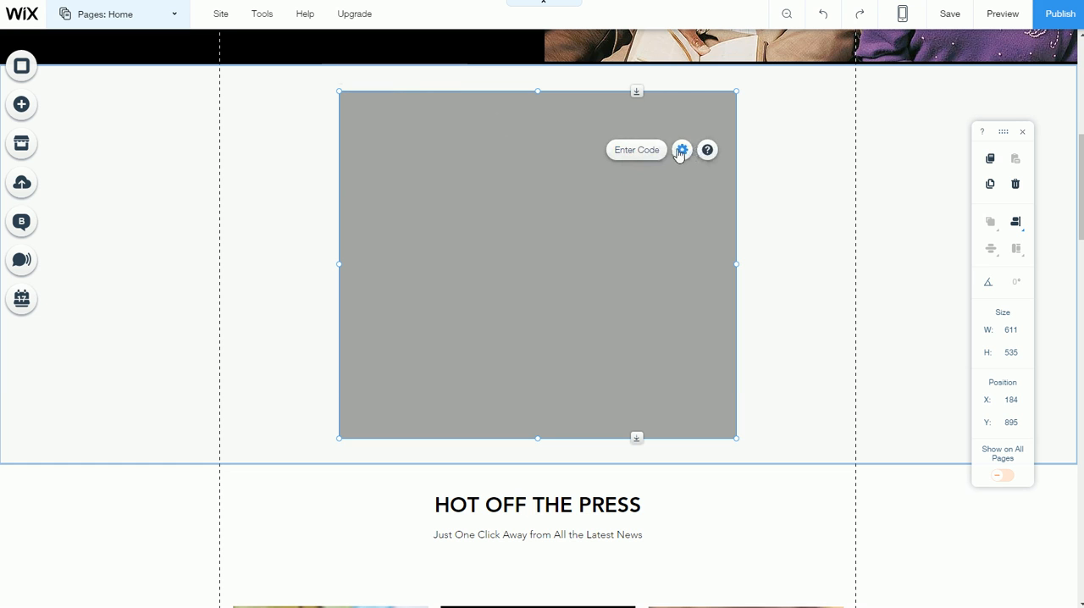
Step: Paste the Donorbox embed code into the HTML box's Code settings and apply it
click(682, 150)
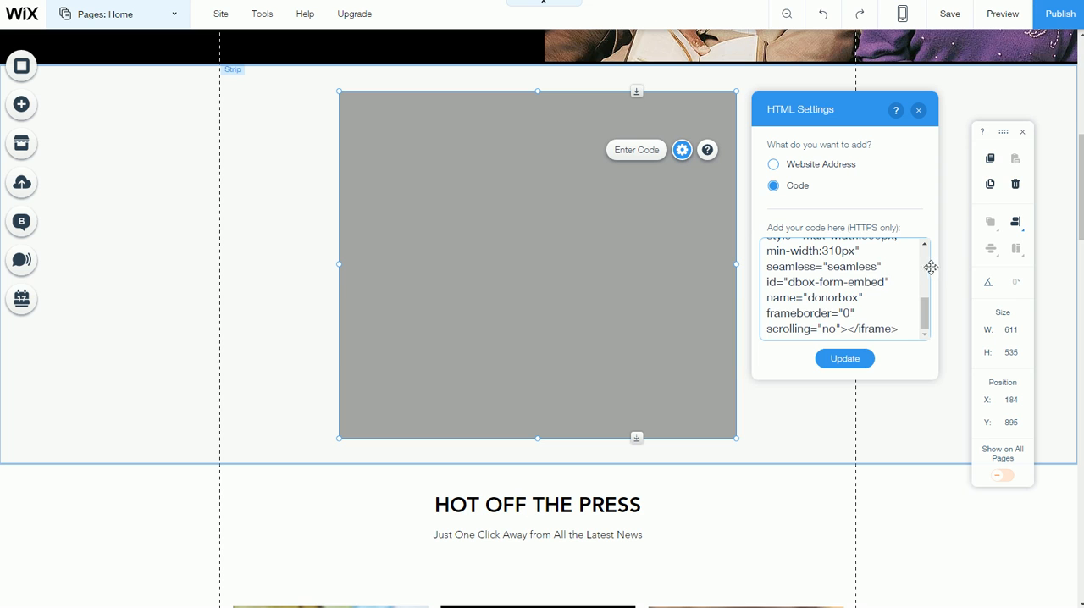
scroll(up, 3)
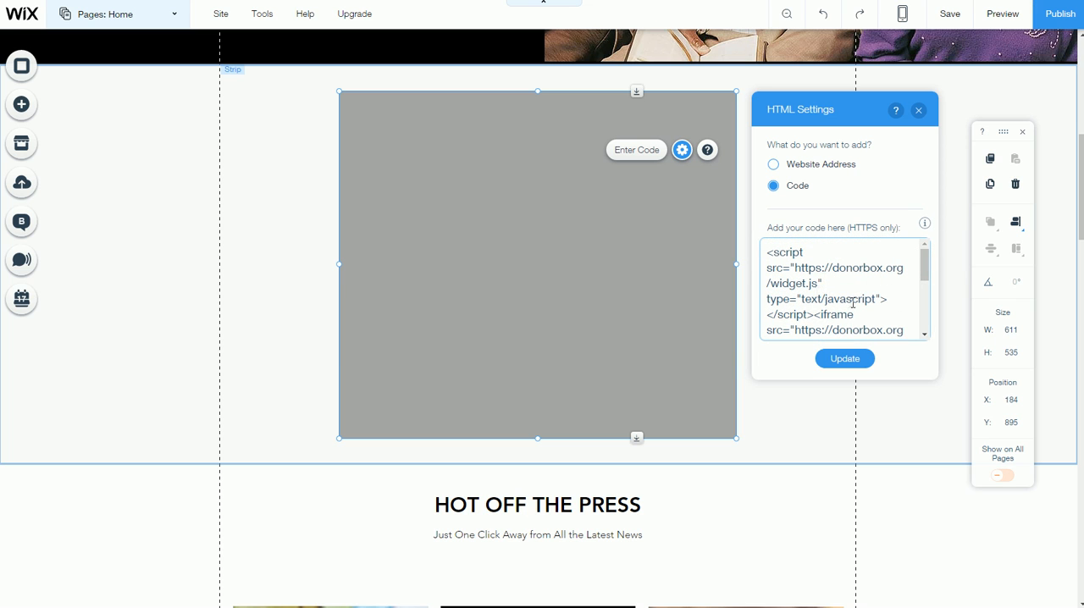
mouse_move(854, 368)
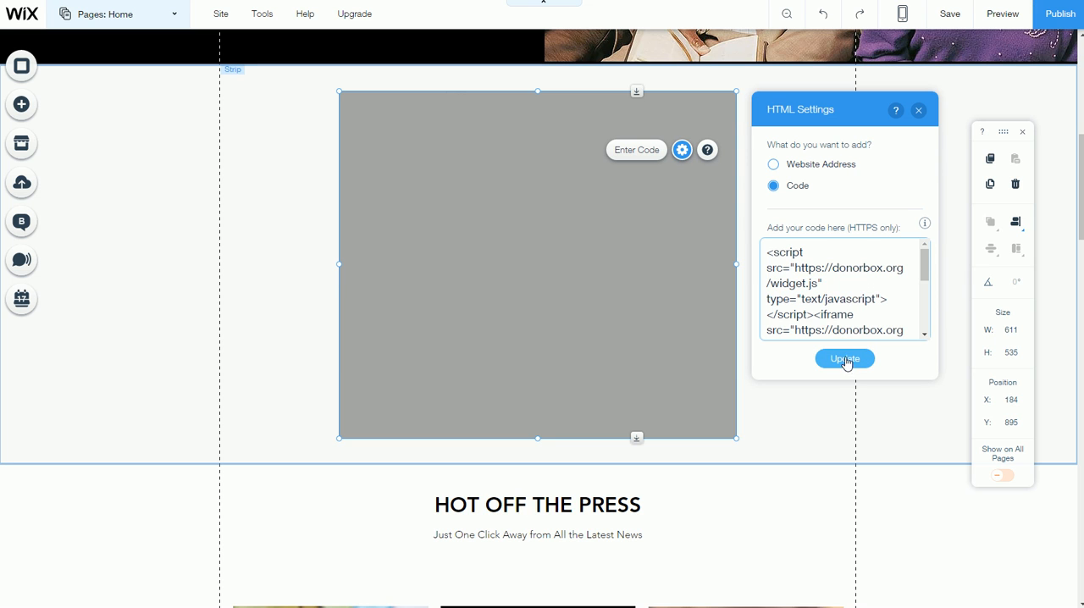
click(844, 358)
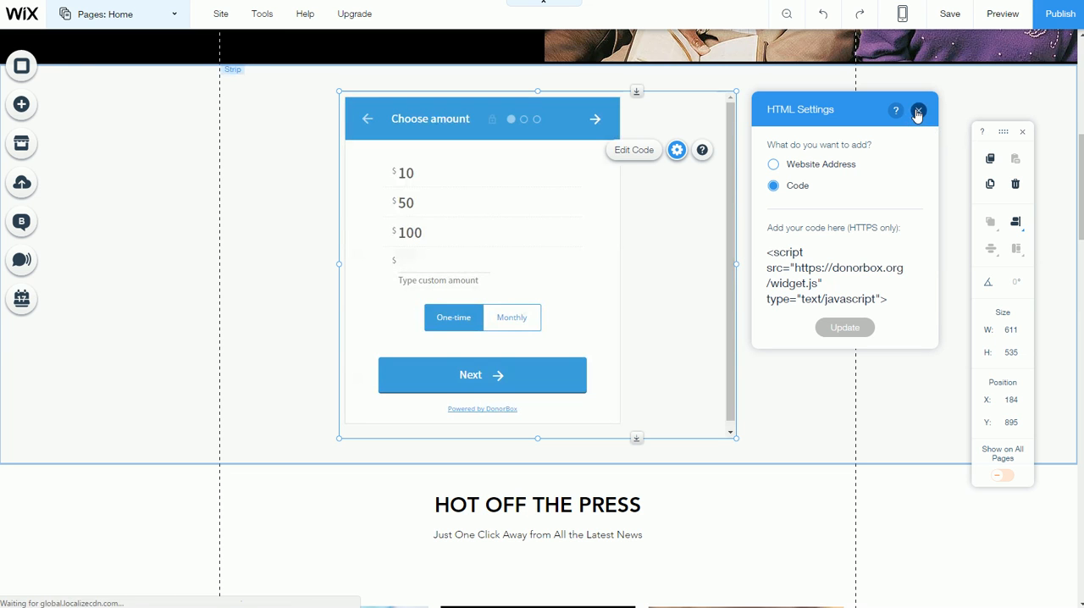
Step: Close HTML Settings and shrink the form box to about 449 by 509, centred
click(919, 110)
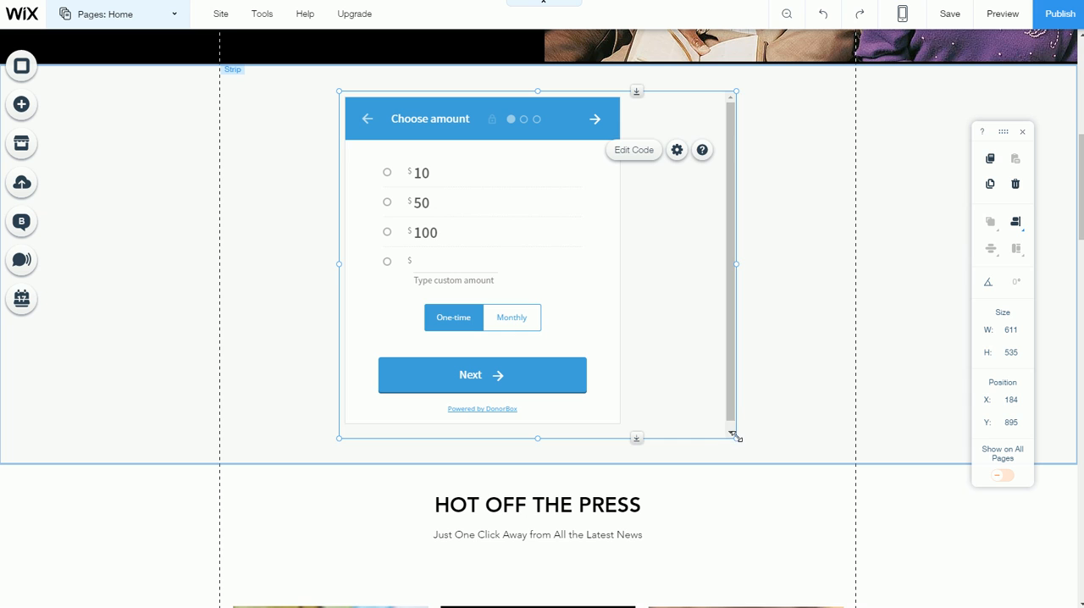
drag(735, 437, 654, 420)
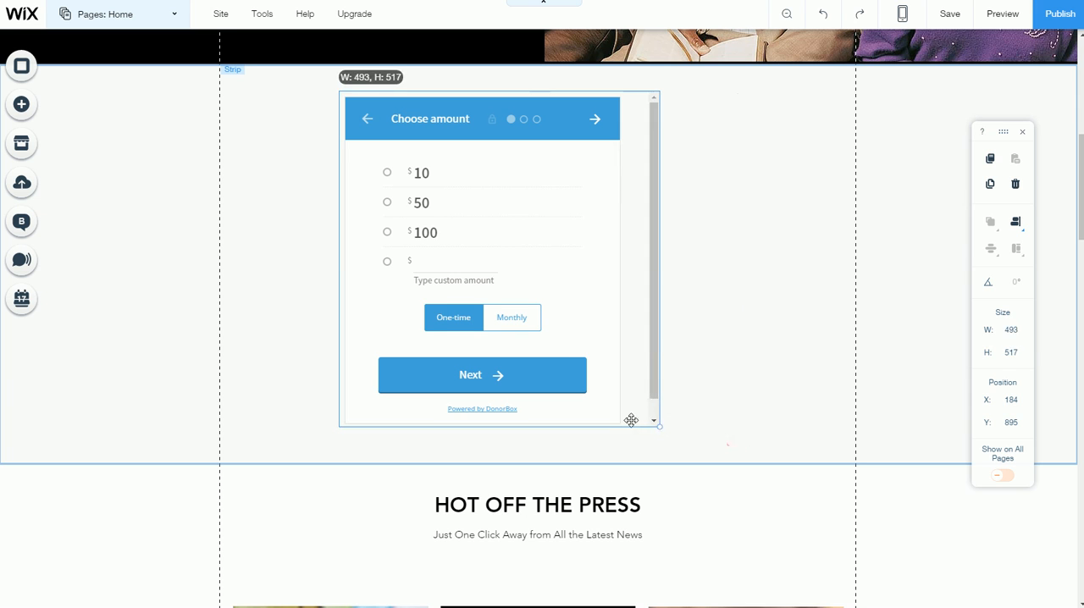
drag(657, 422, 631, 420)
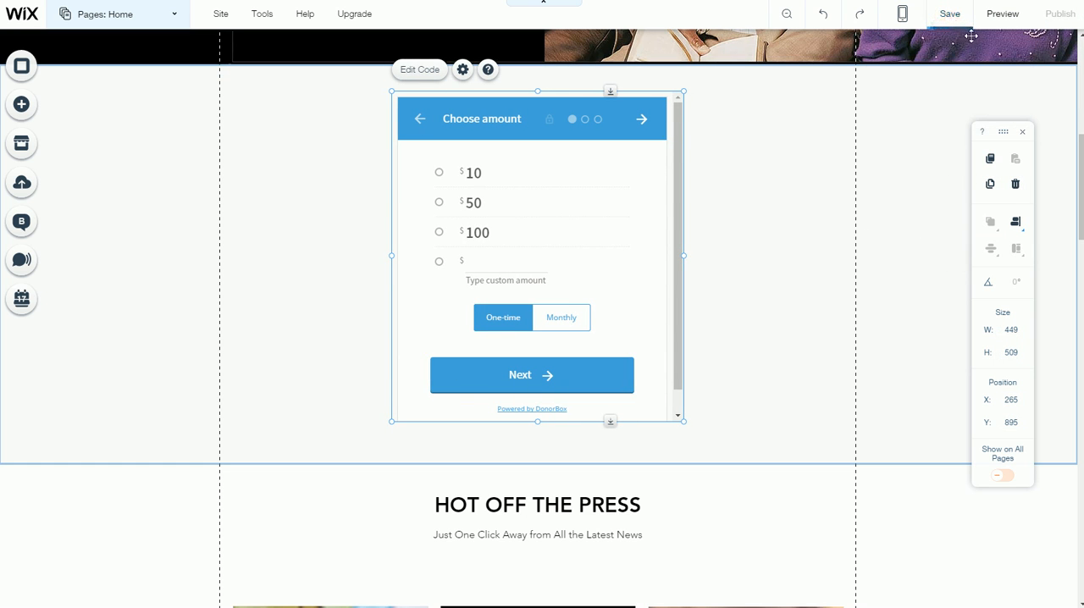
mouse_move(1003, 14)
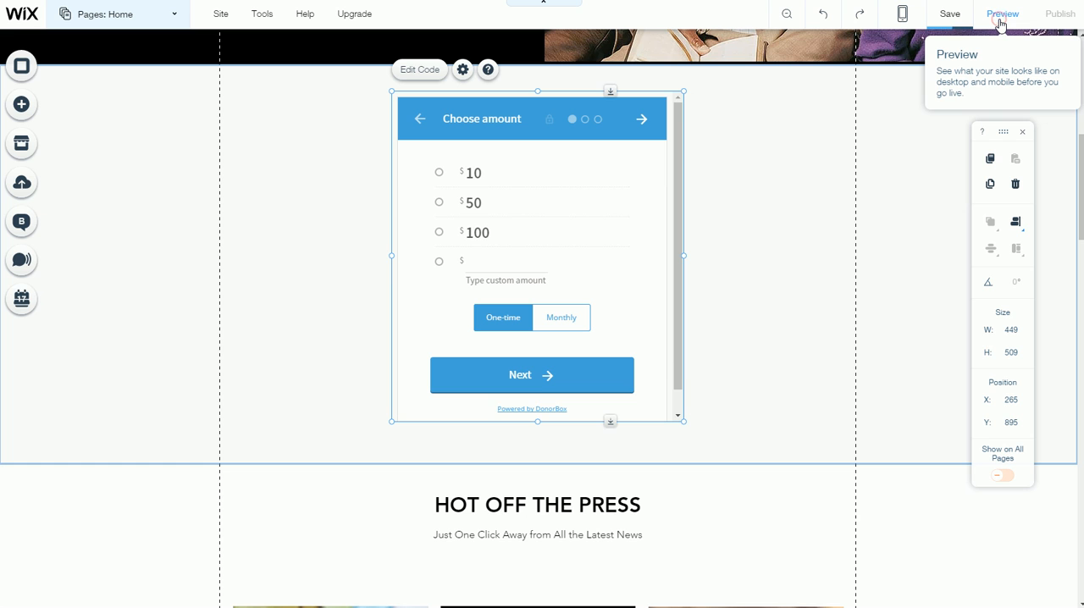
click(1002, 14)
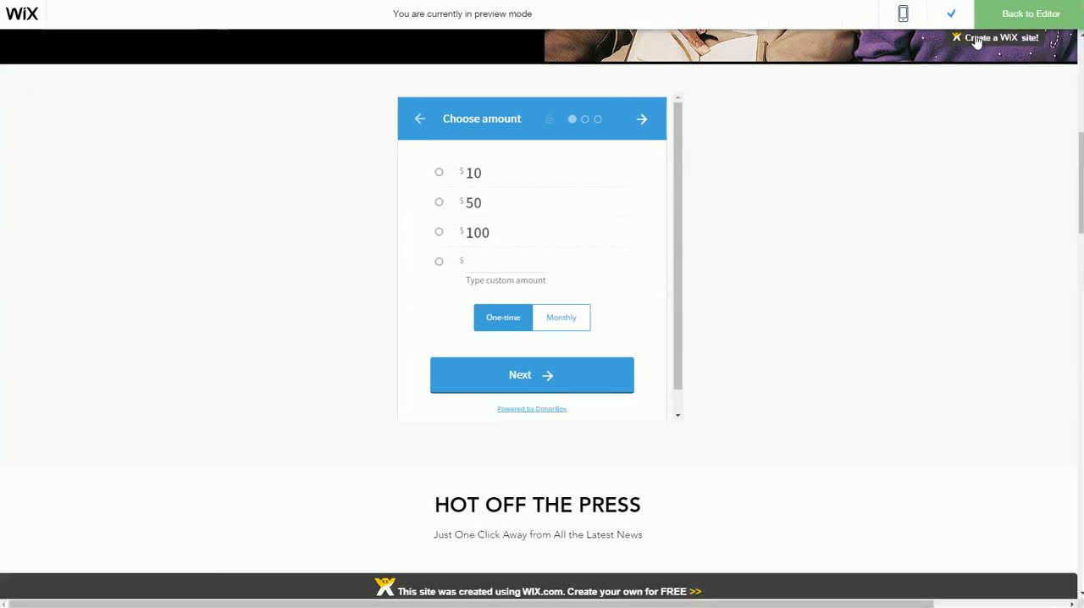
scroll(up, 3)
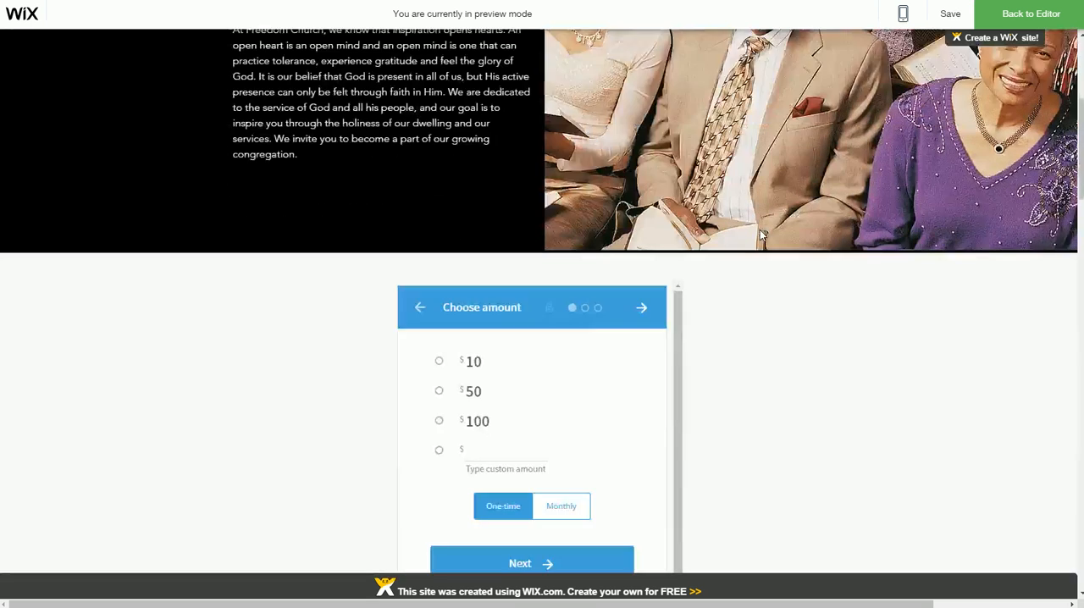
scroll(down, 3)
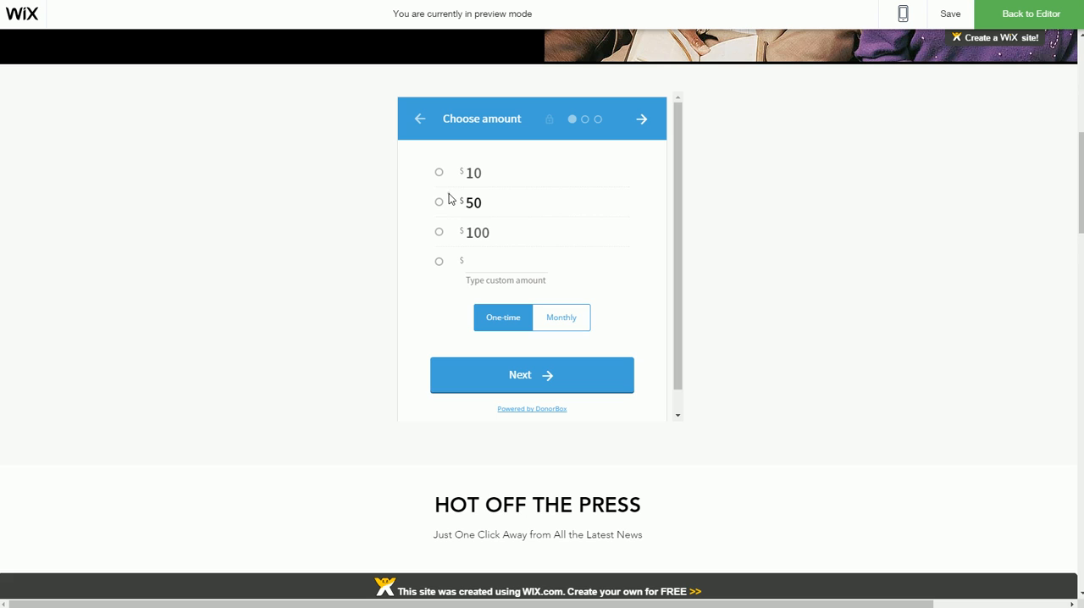
mouse_move(440, 173)
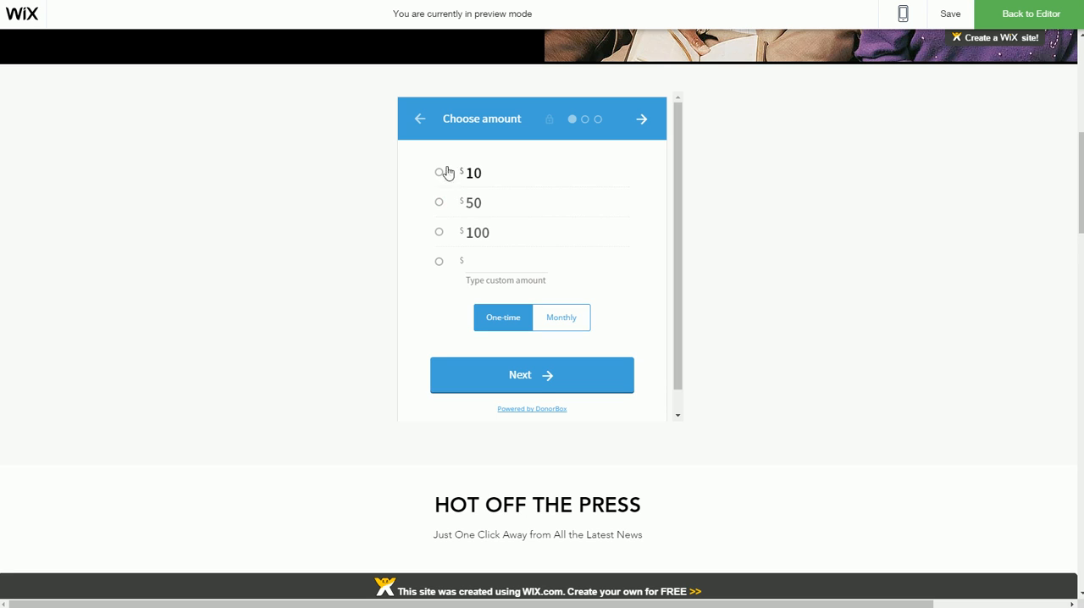
mouse_move(437, 109)
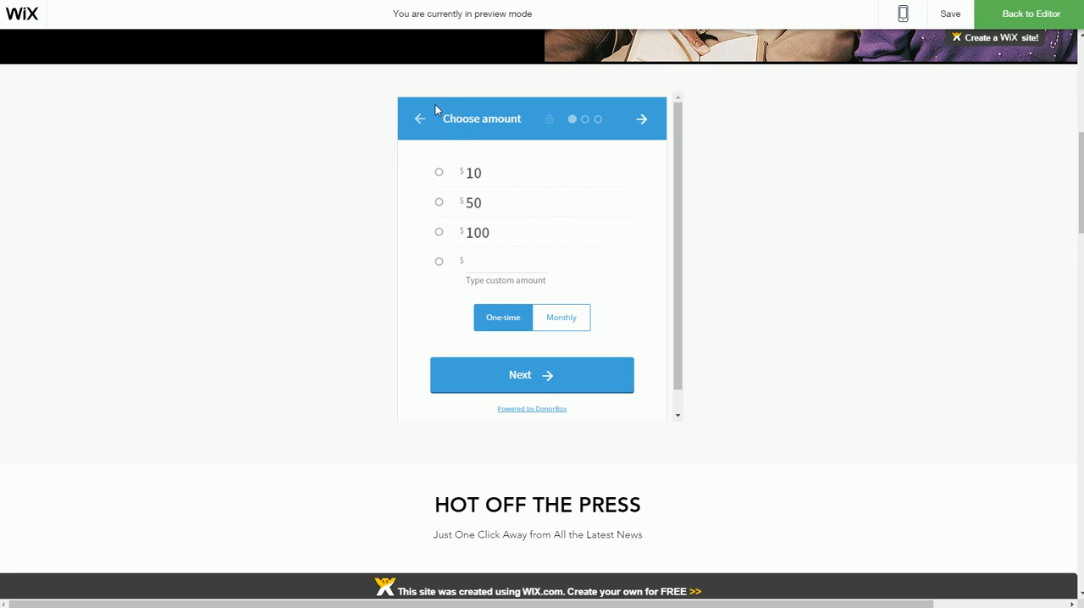
mouse_move(580, 162)
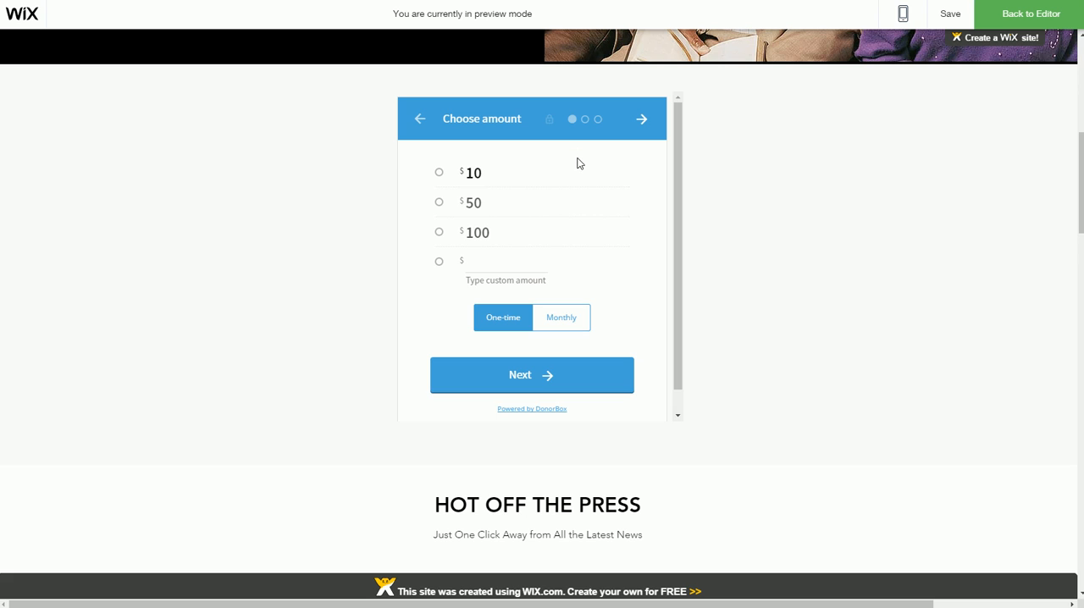
mouse_move(538, 17)
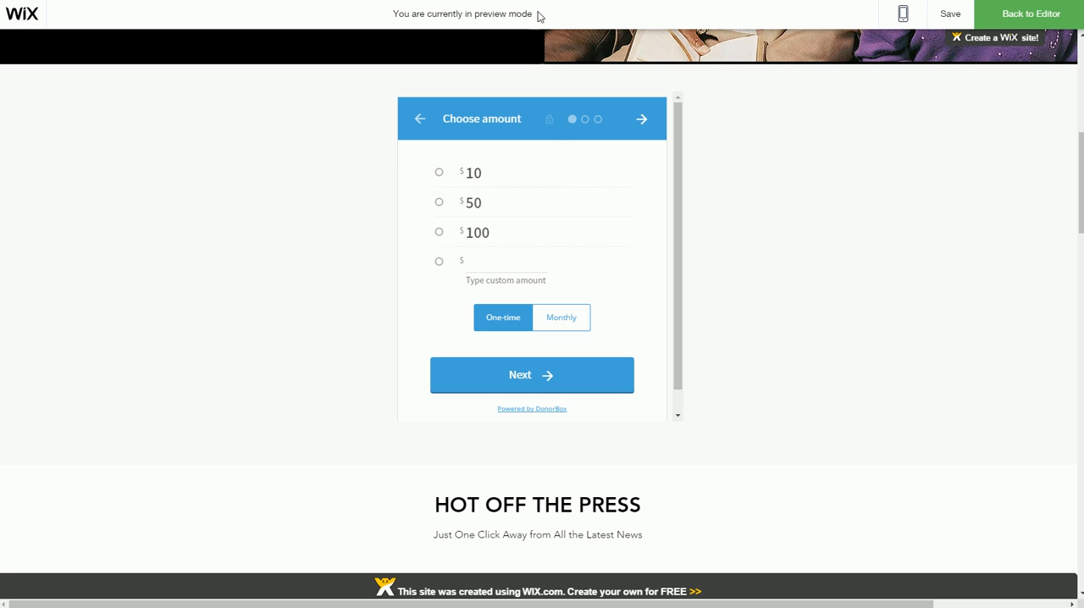
mouse_move(546, 32)
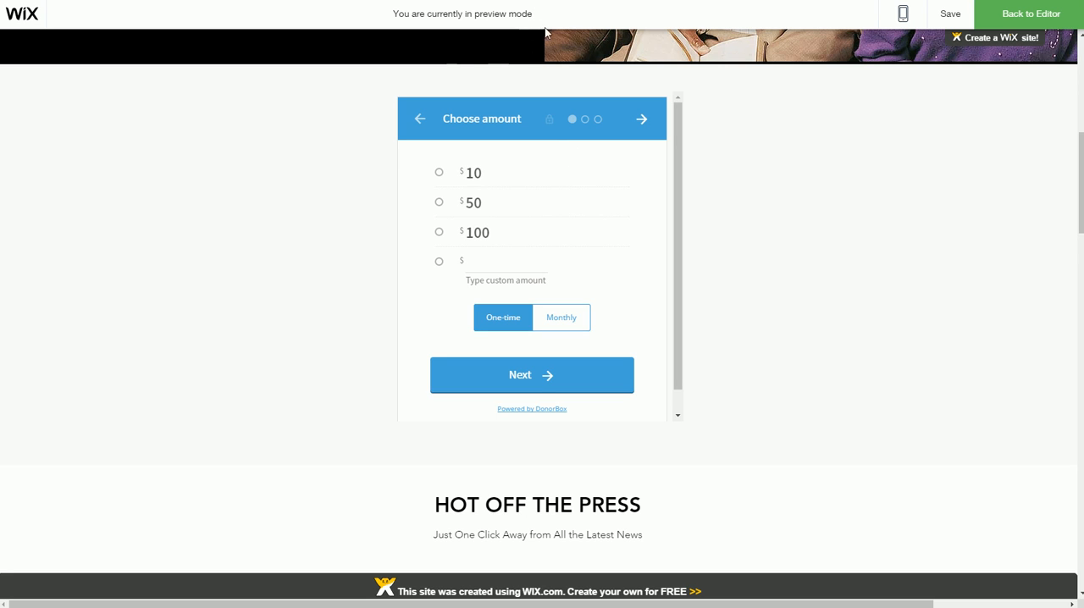
mouse_move(76, 158)
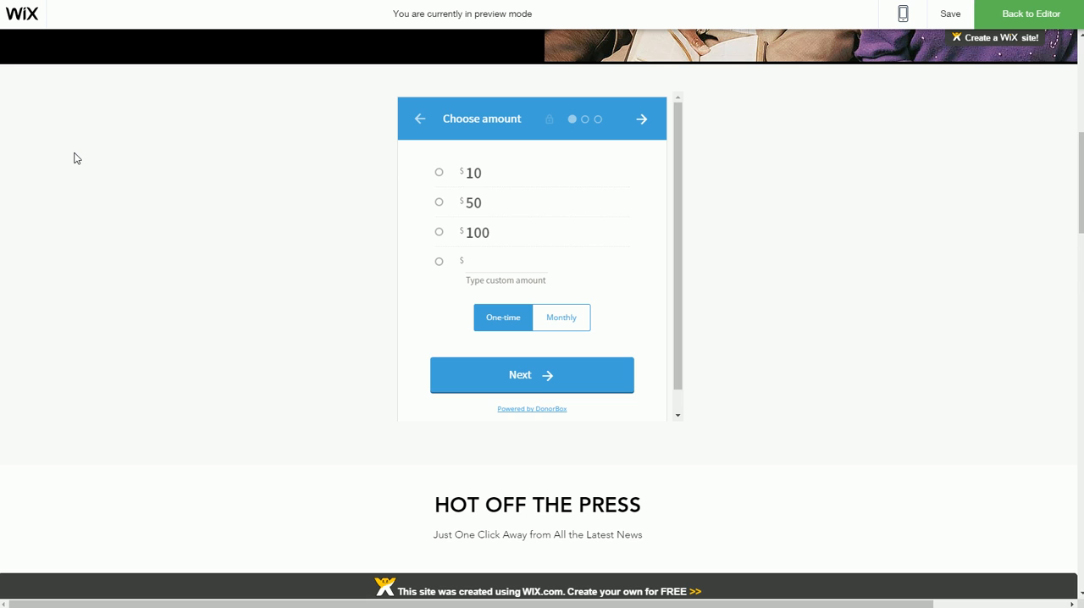
mouse_move(157, 234)
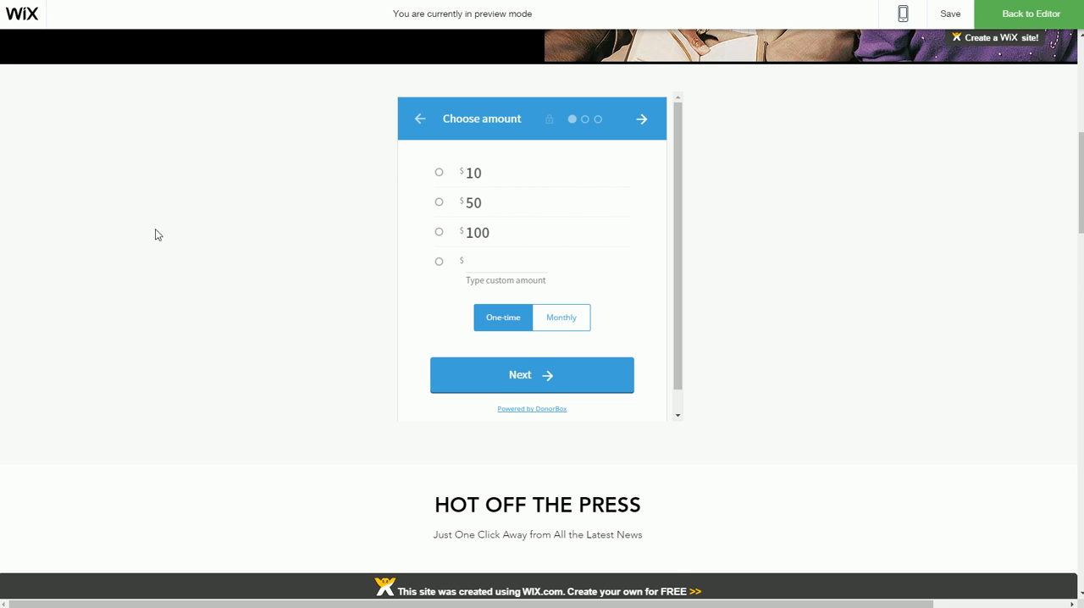
Step: From Site Manager, open the SSL Certificate's Domain page and review its secured status
click(1027, 13)
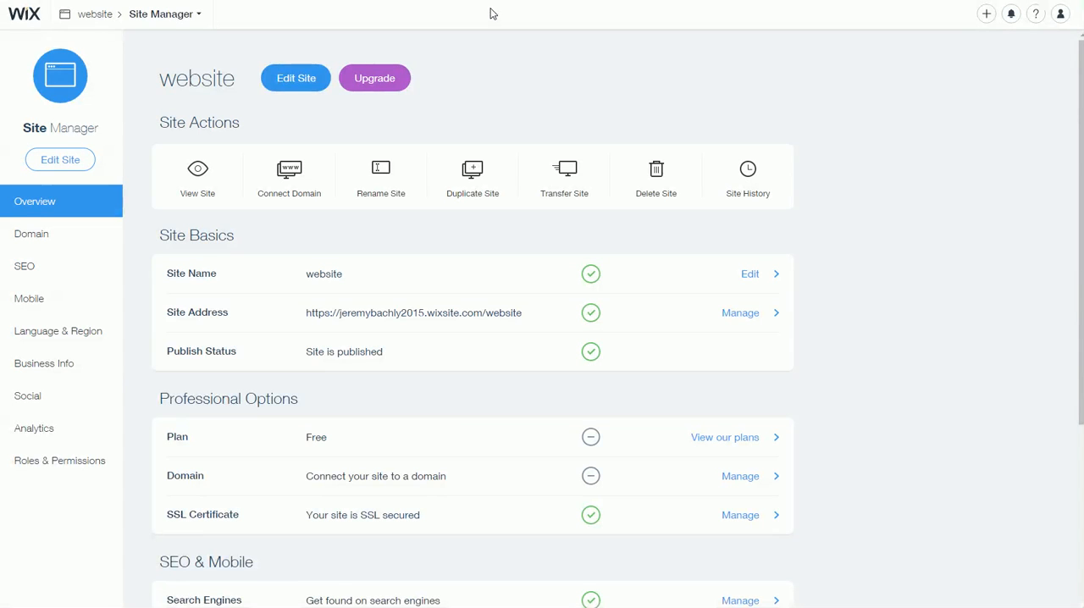
mouse_move(198, 178)
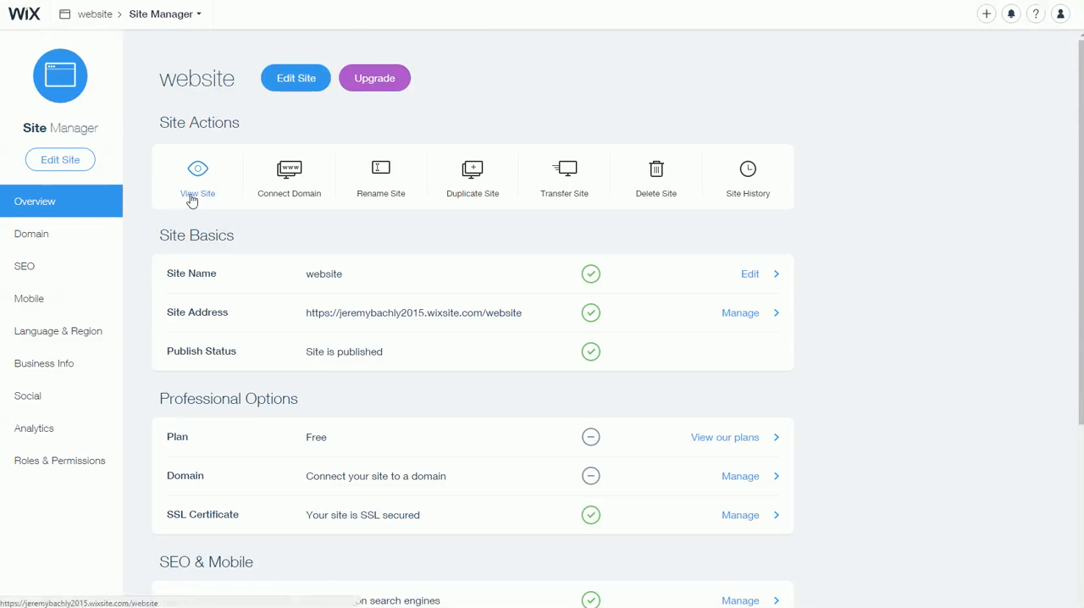
scroll(down, 3)
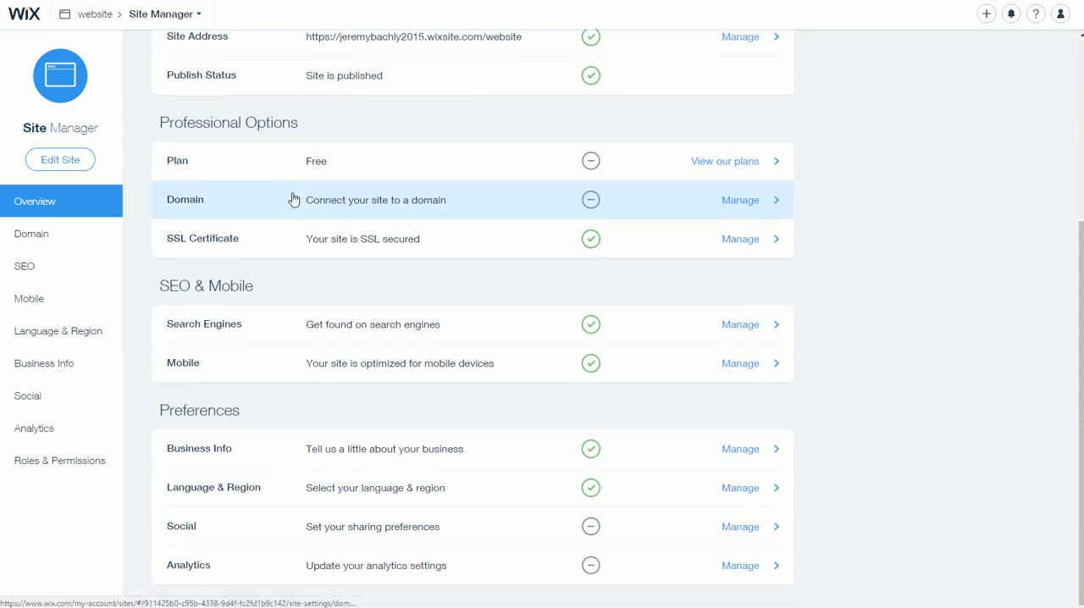
scroll(up, 3)
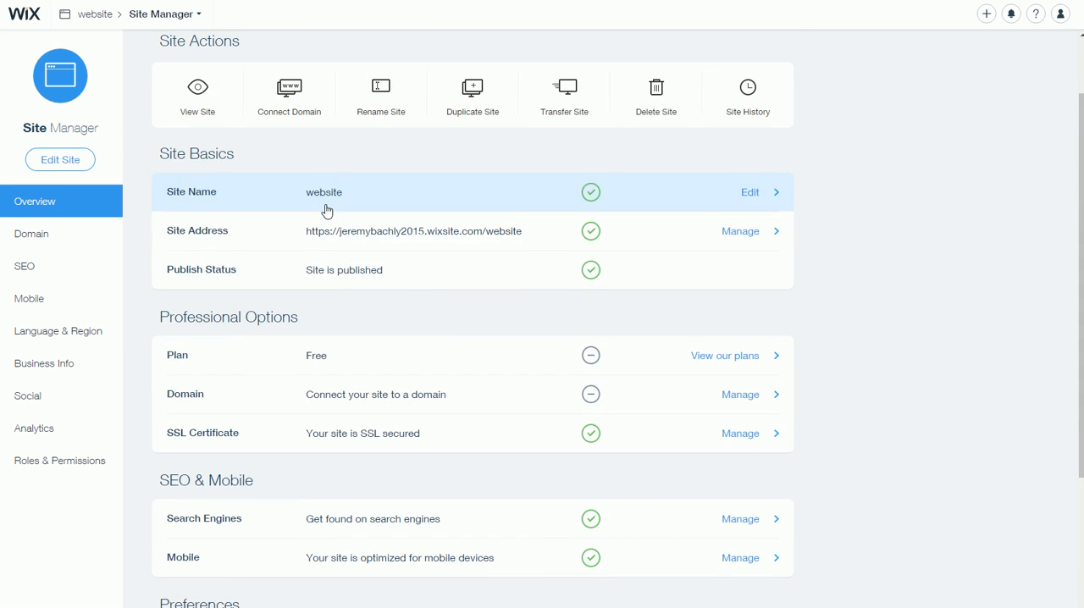
mouse_move(266, 355)
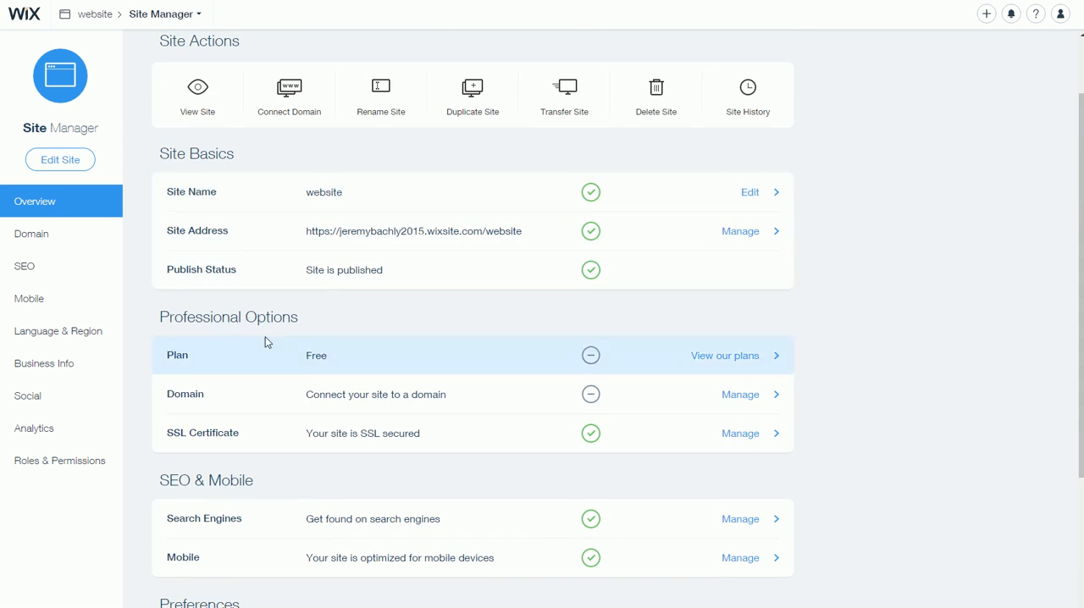
mouse_move(700, 439)
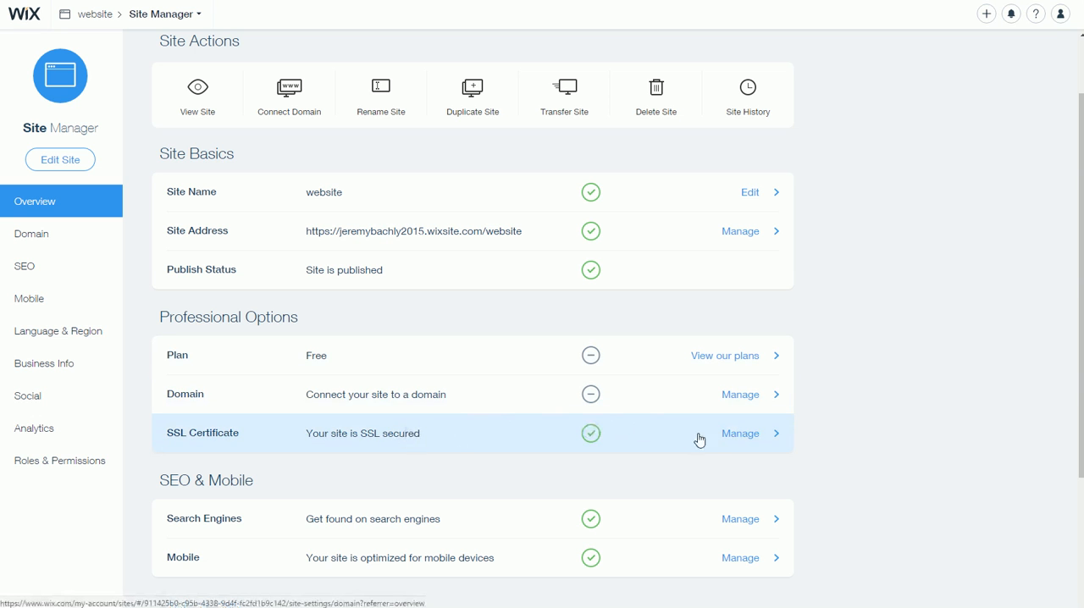
click(31, 234)
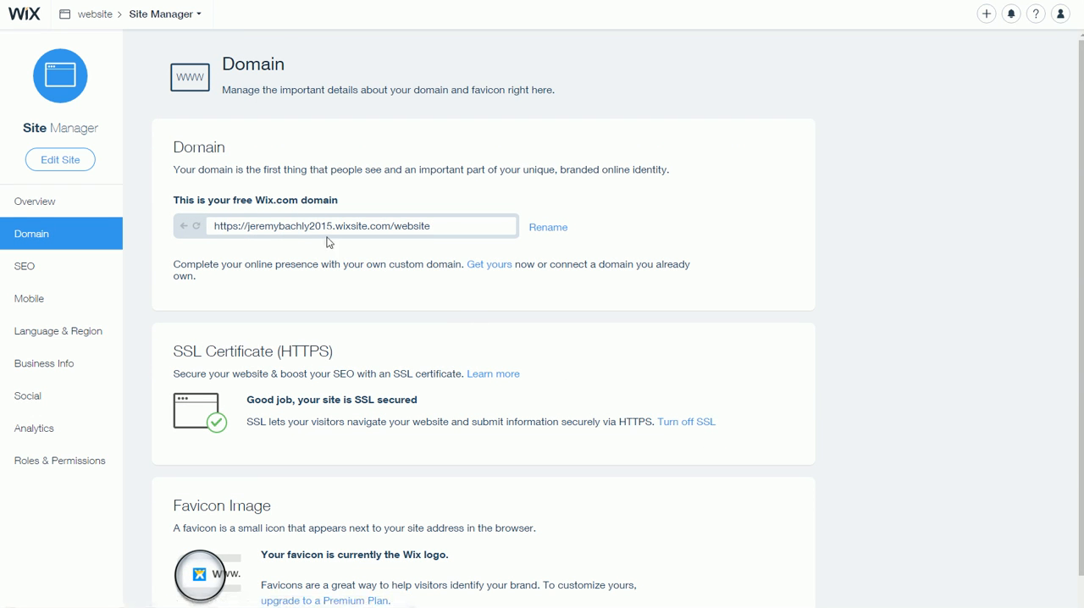
scroll(down, 3)
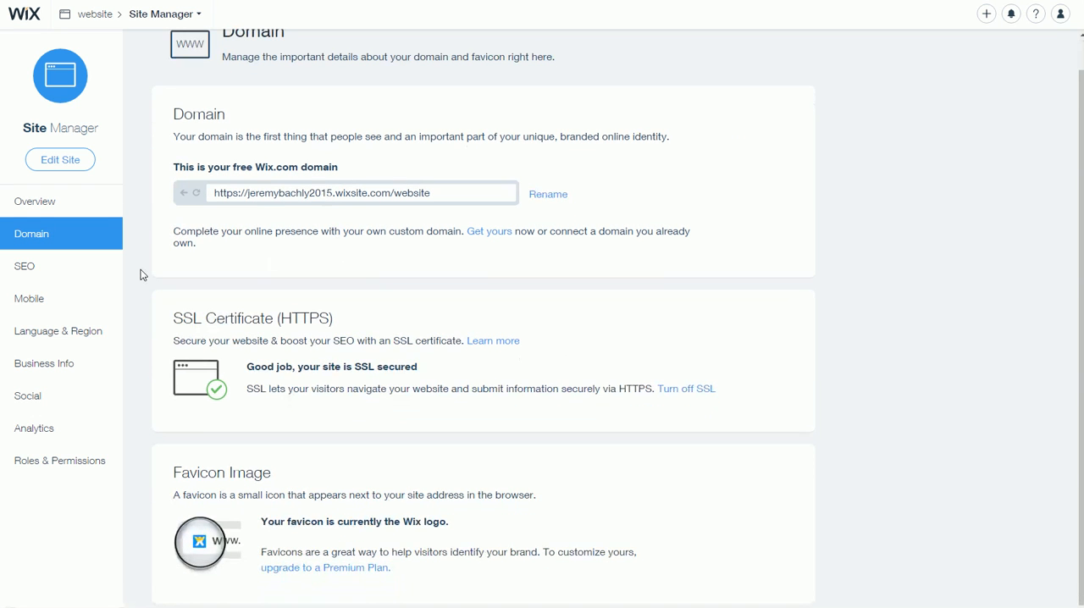
mouse_move(176, 298)
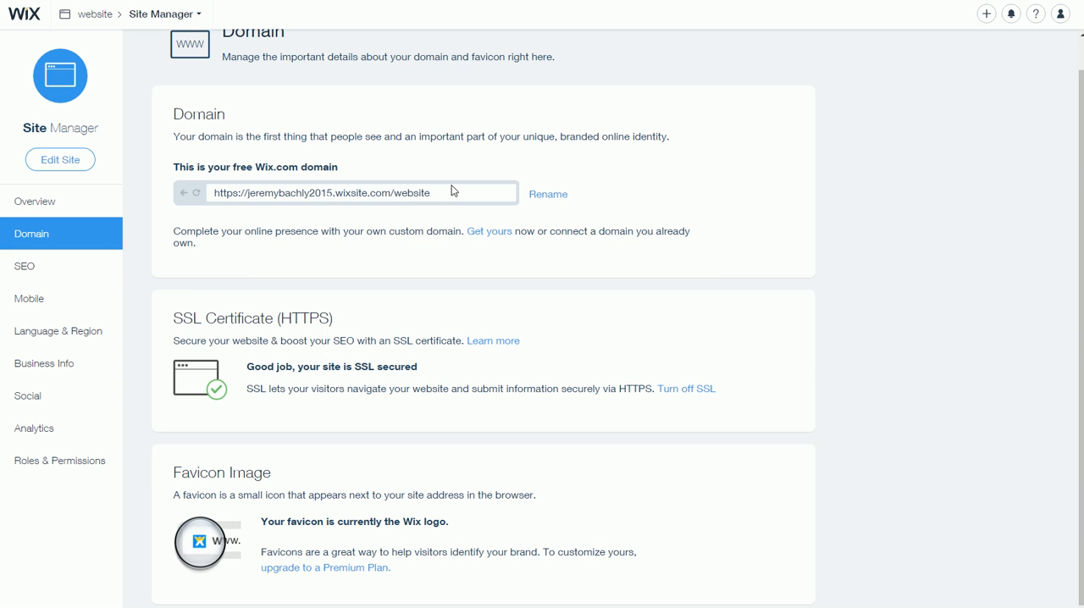
mouse_move(446, 211)
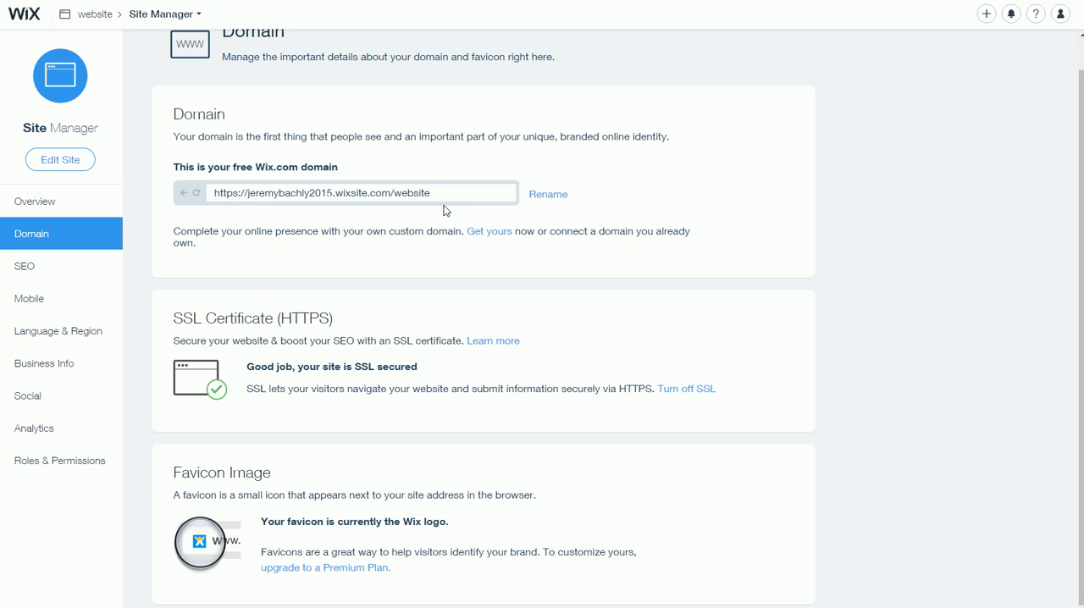
mouse_move(685, 393)
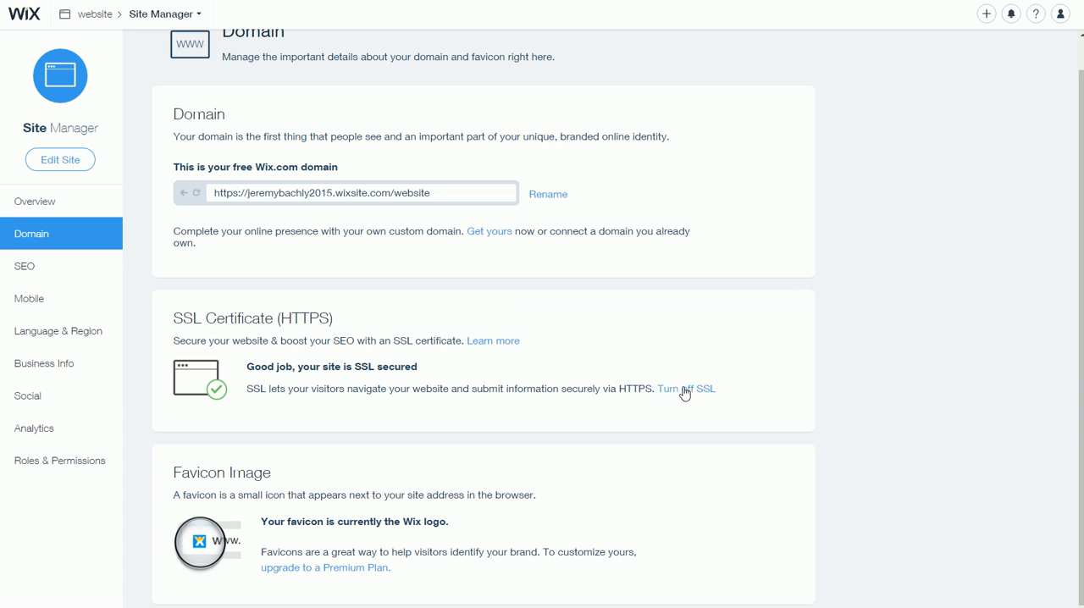
mouse_move(678, 390)
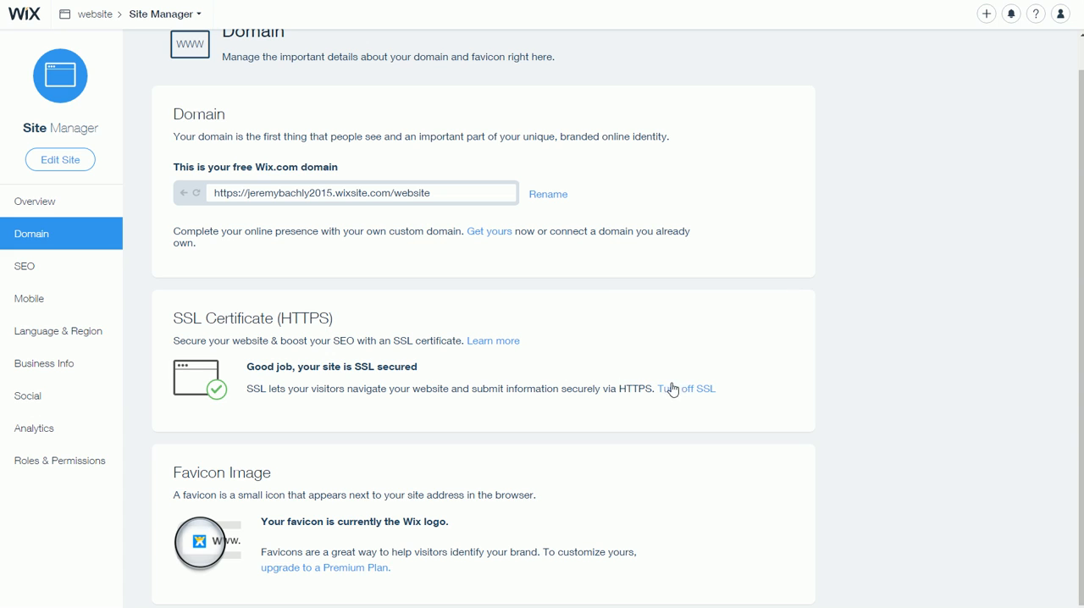
mouse_move(670, 395)
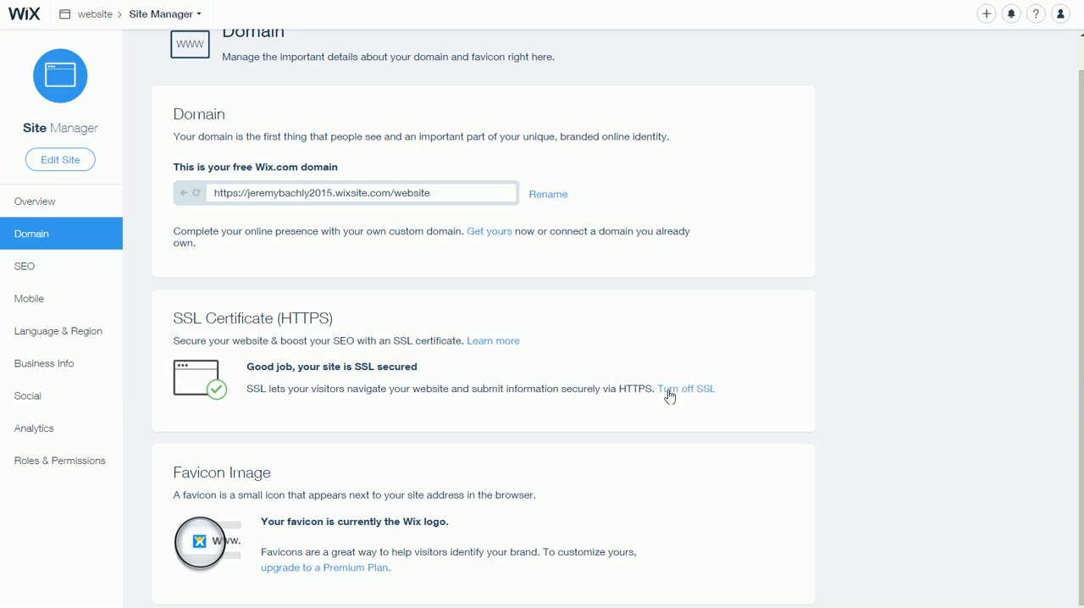
mouse_move(668, 395)
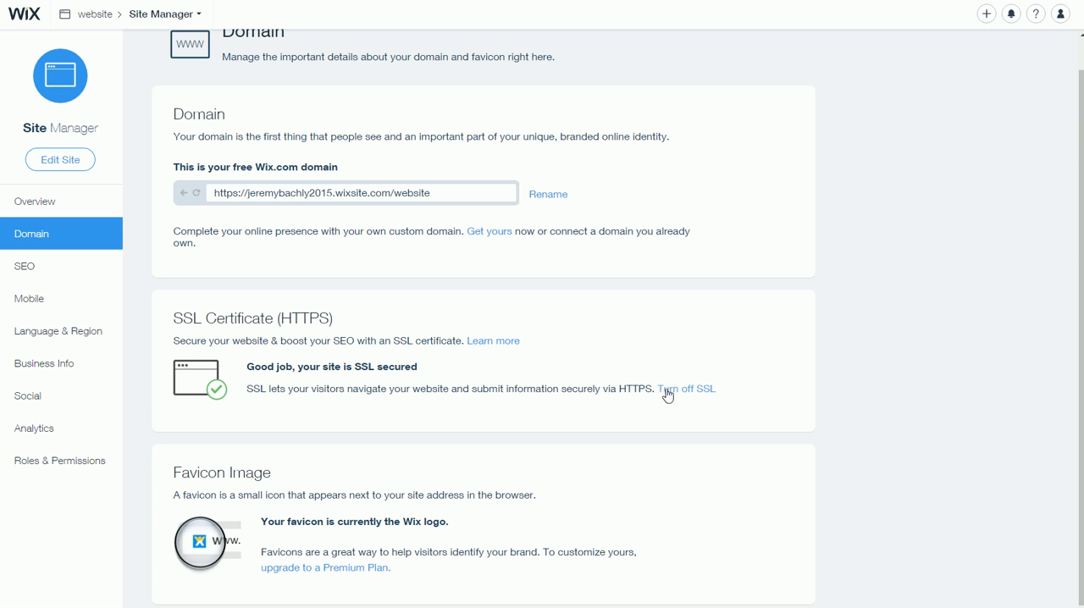
mouse_move(641, 383)
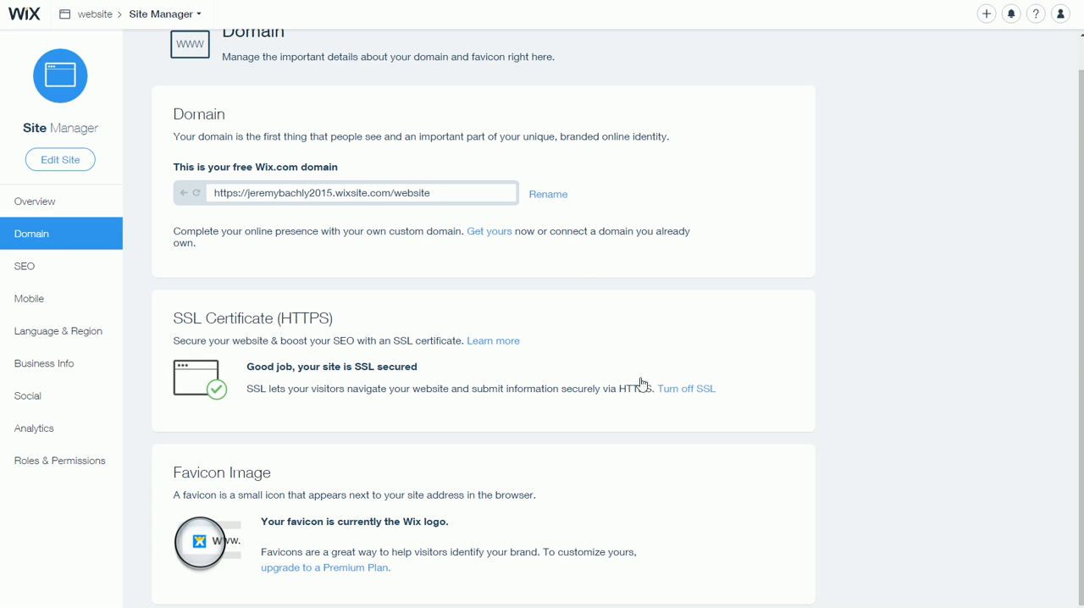
scroll(up, 3)
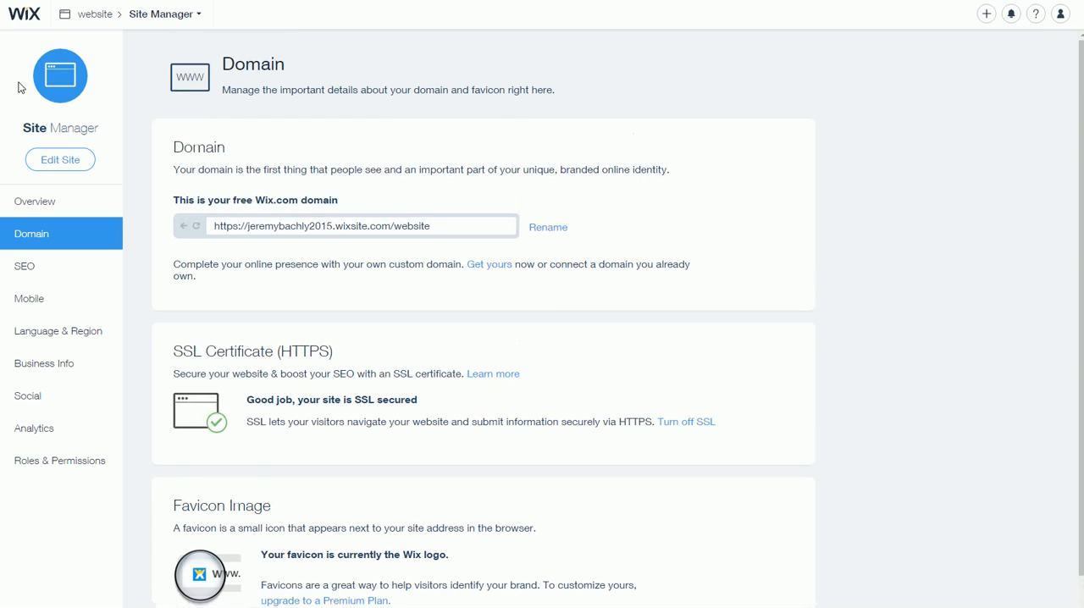
mouse_move(473, 182)
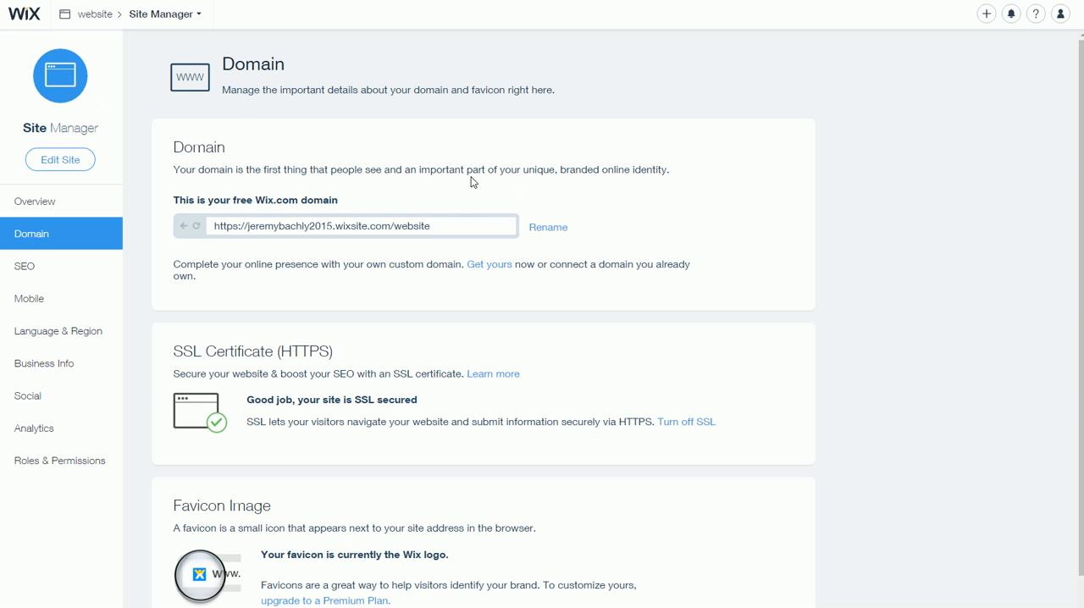
scroll(down, 3)
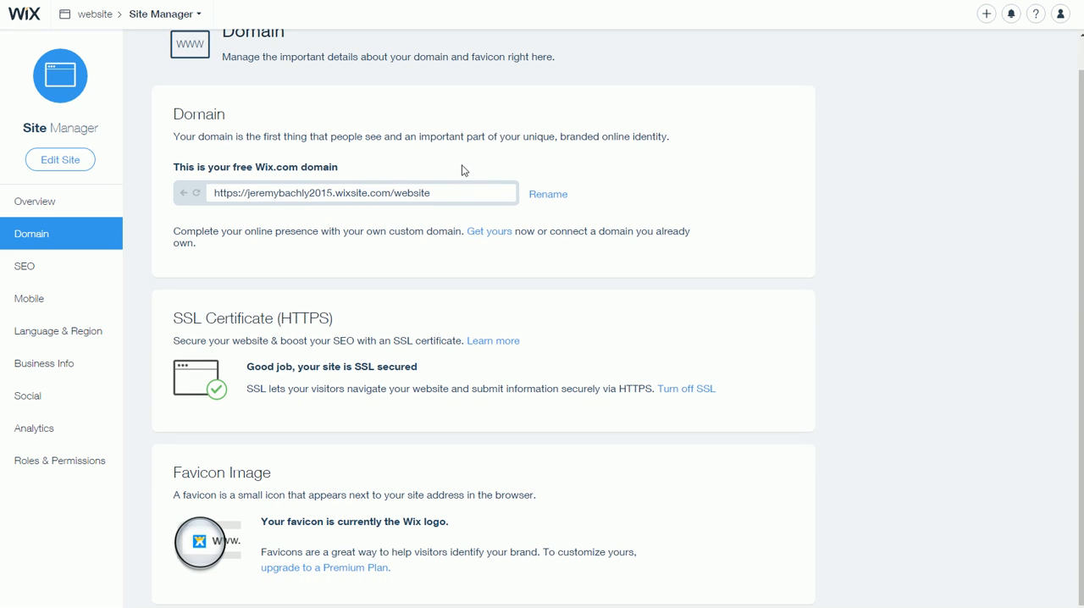